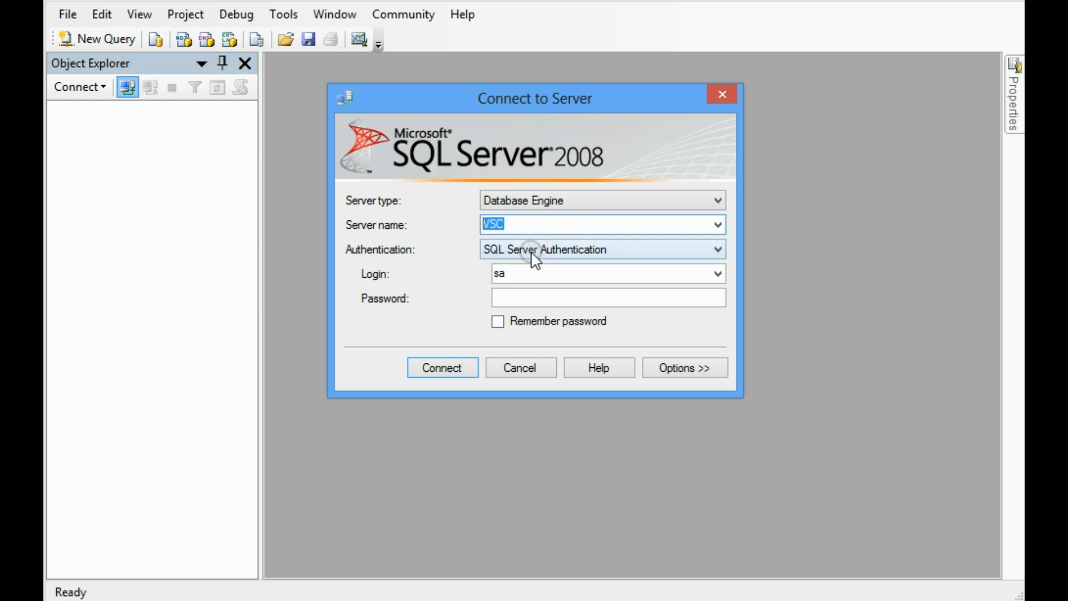
Step: Connect to server VSC as sa using SQL Server Authentication
left_click(600, 249)
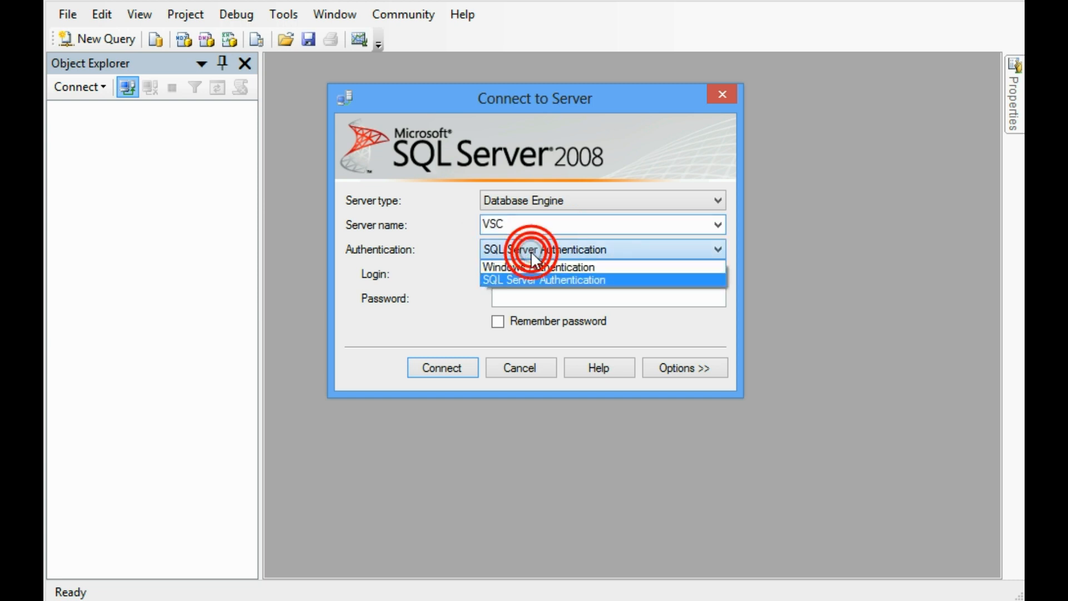
left_click(543, 280)
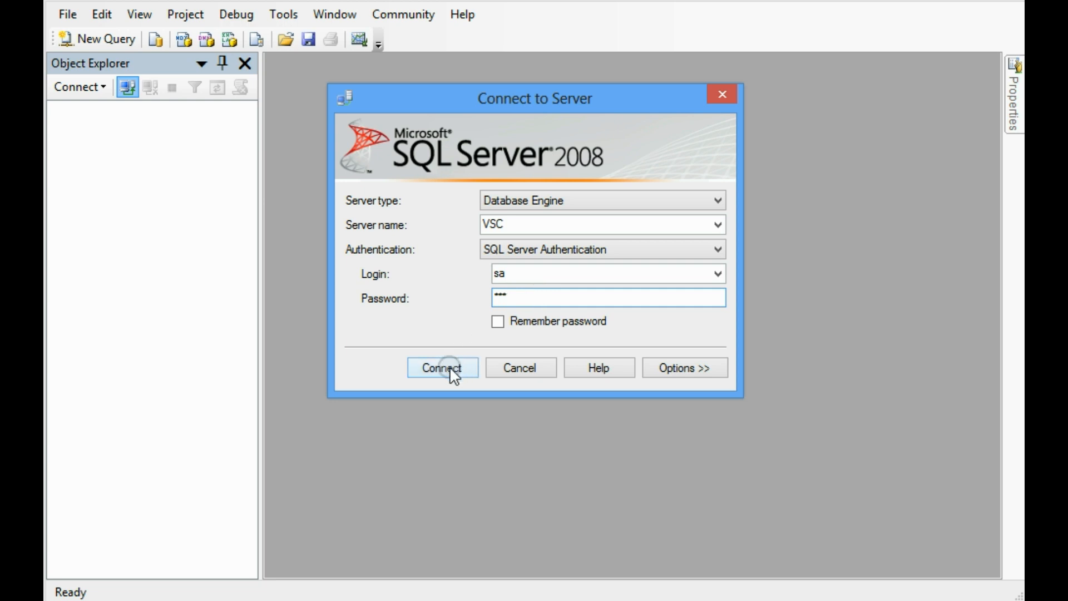
left_click(441, 367)
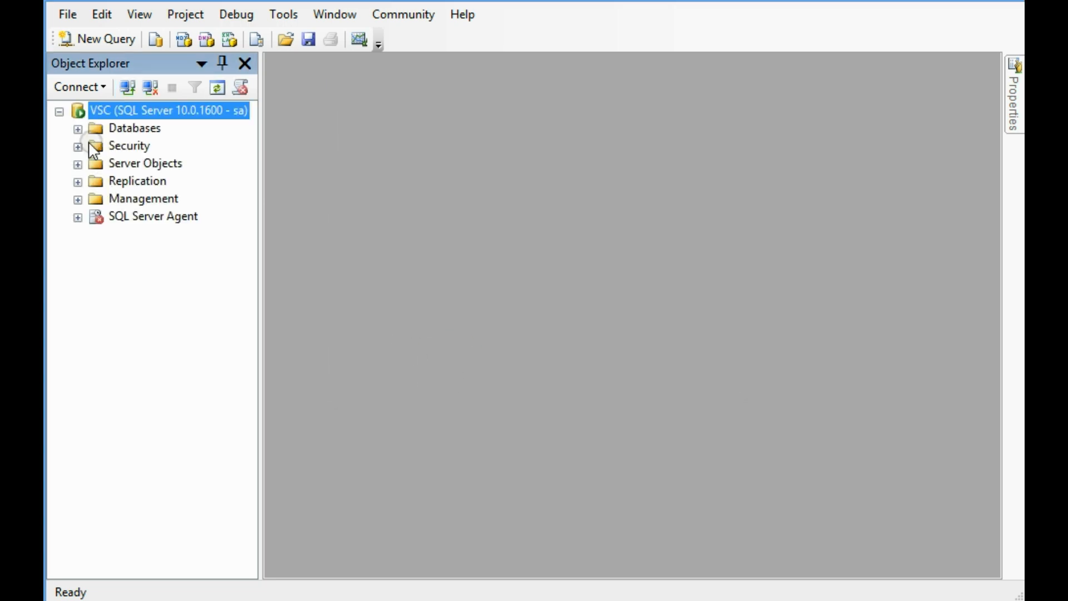
Step: Expand Databases, collapse System Databases, and bring up the New Database dialog
left_click(78, 128)
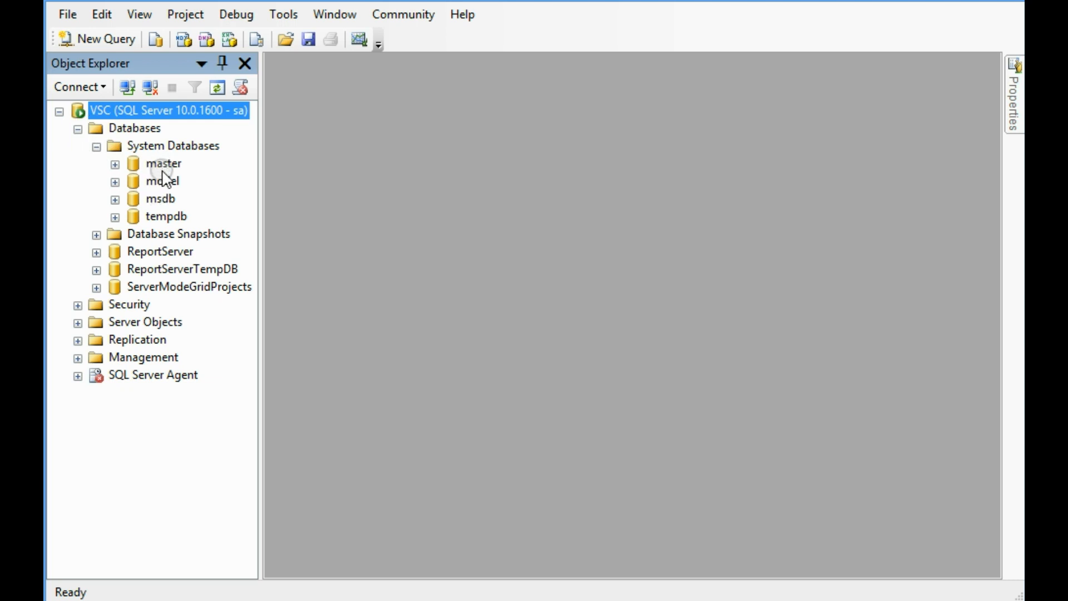
mouse_move(168, 225)
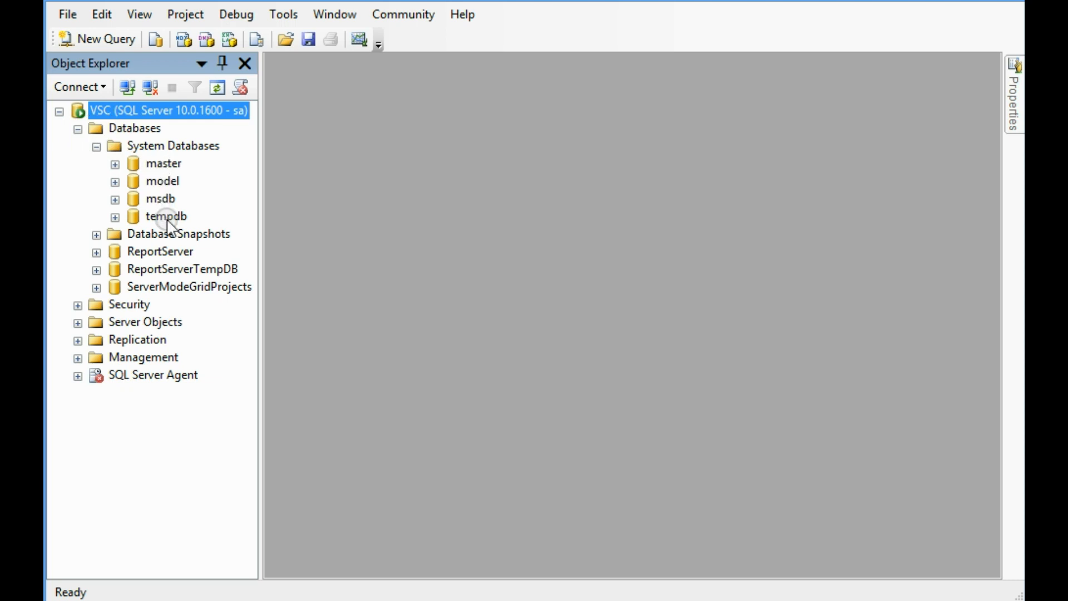
left_click(95, 145)
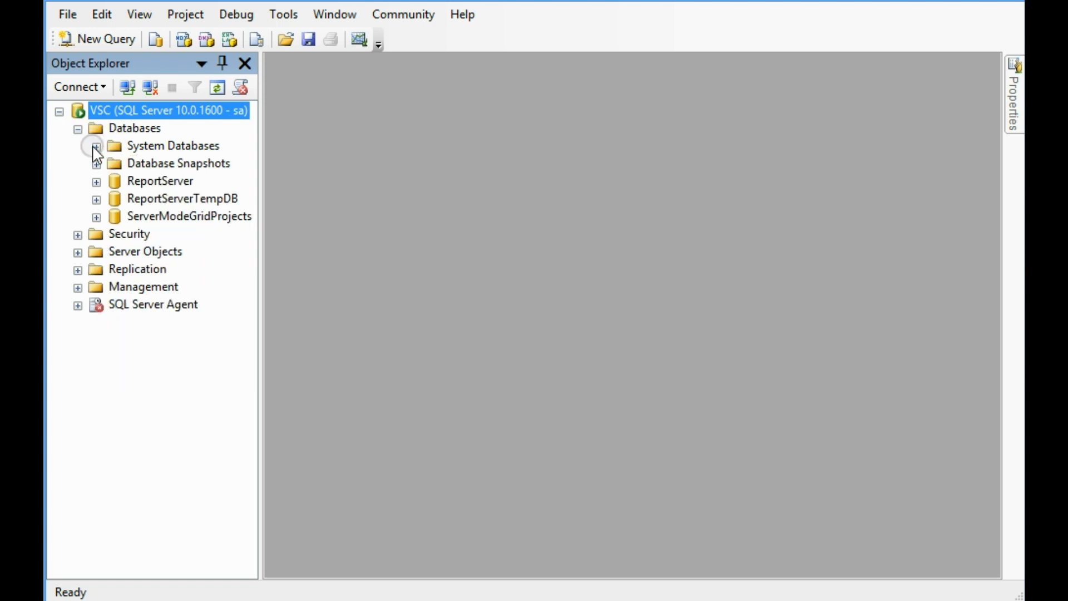
left_click(96, 145)
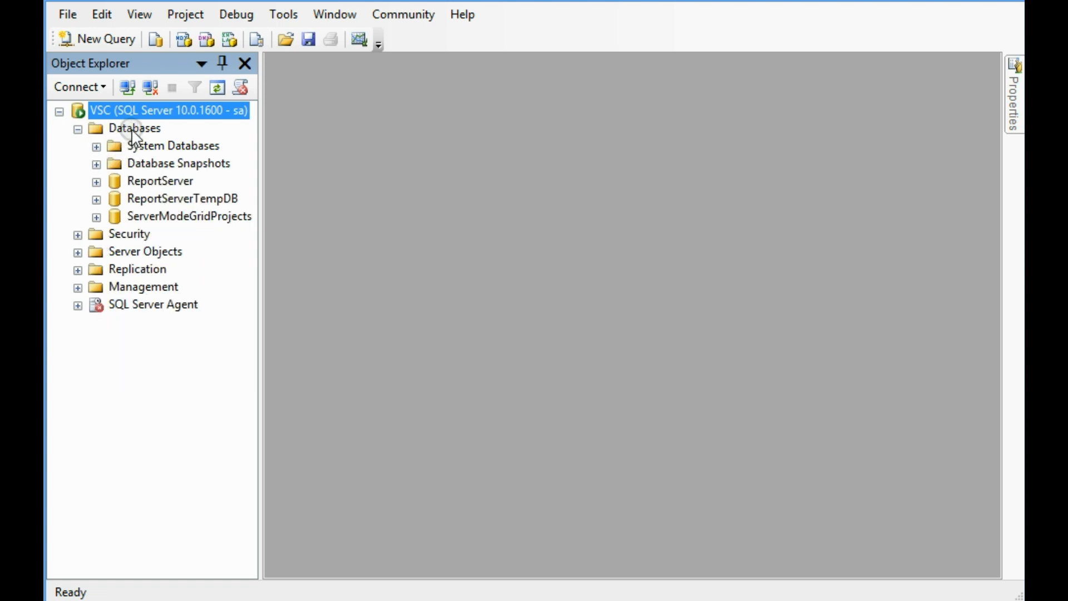
left_click(133, 128)
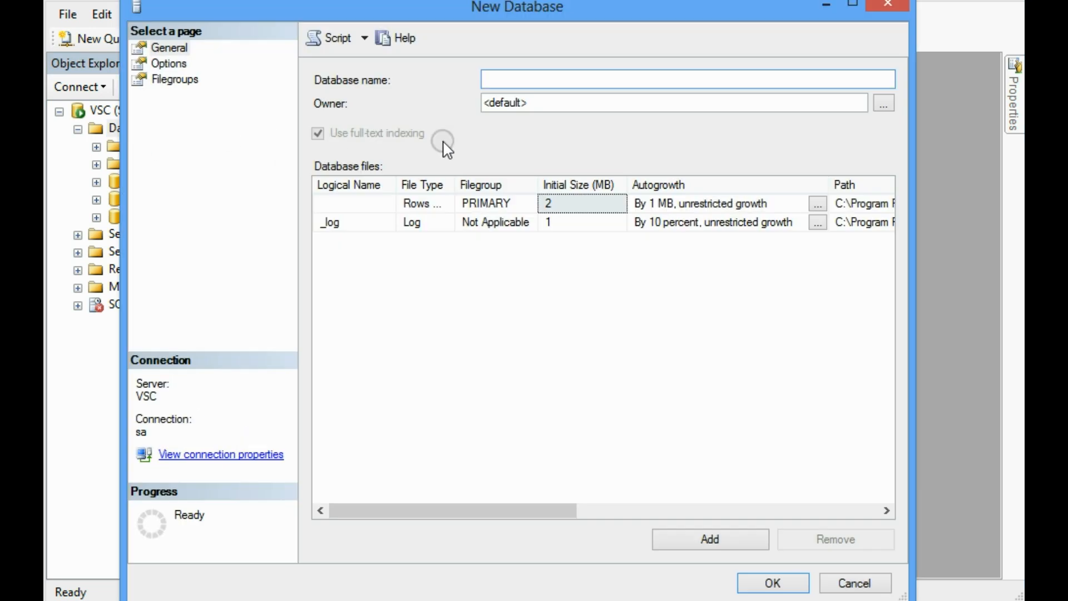
Step: Name the new database SMS and create it with the default file paths
left_click(687, 79)
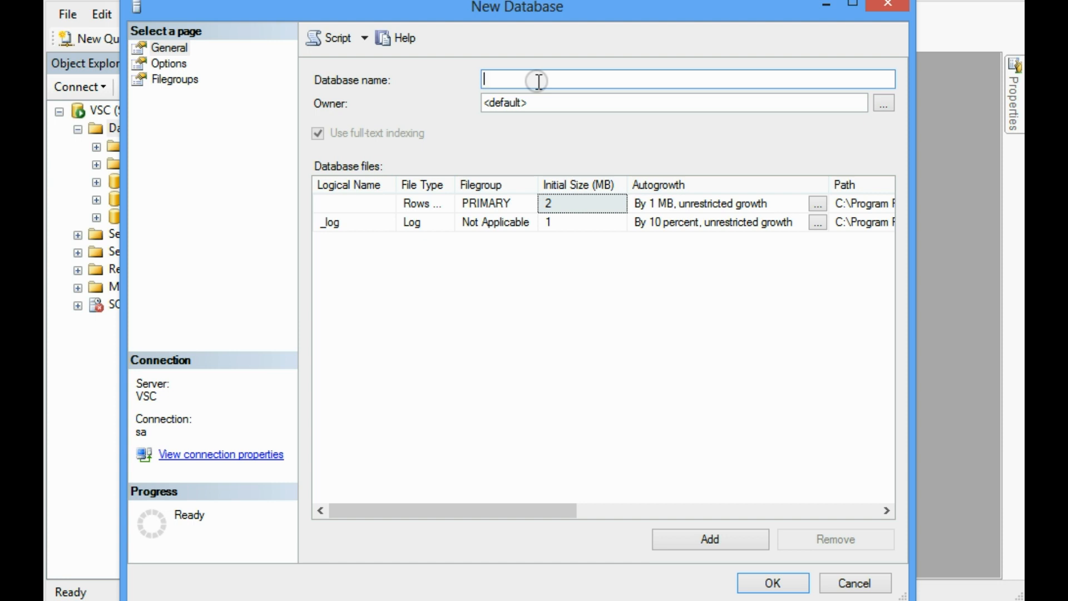
type("SMS")
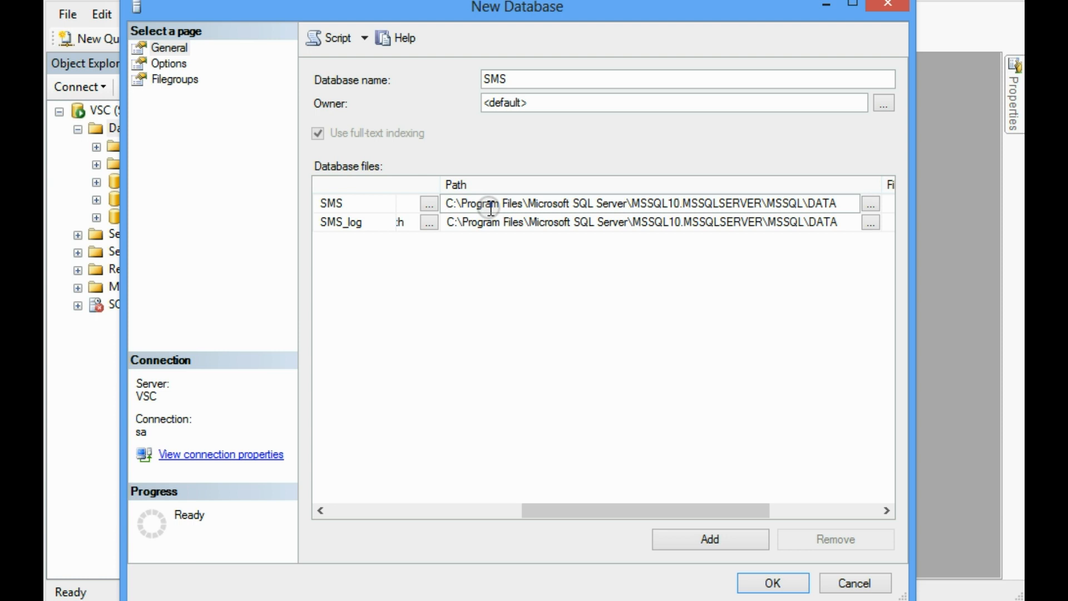
mouse_move(559, 206)
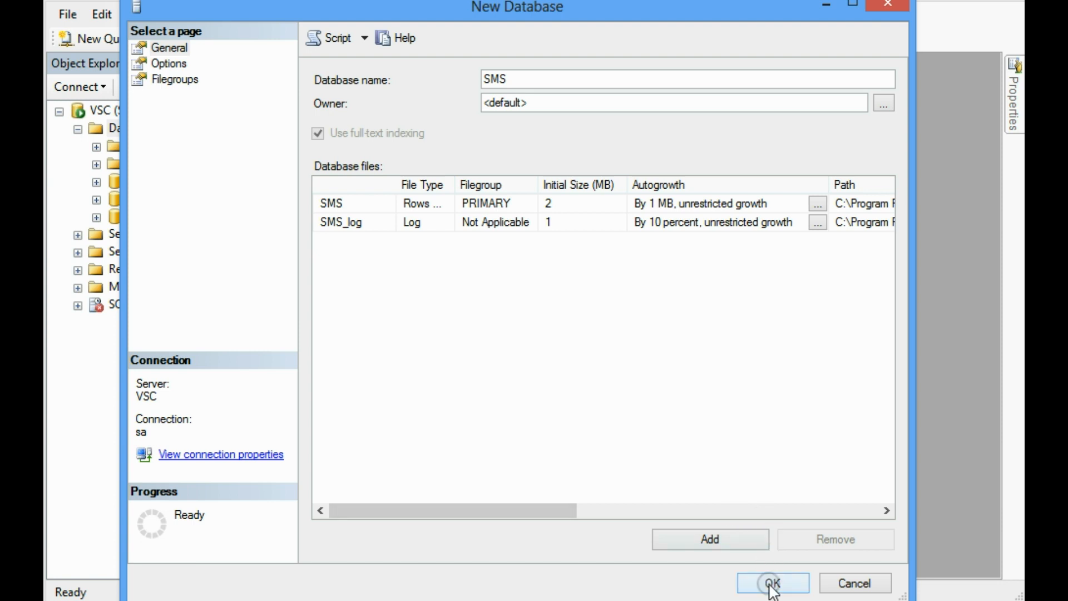
left_click(771, 583)
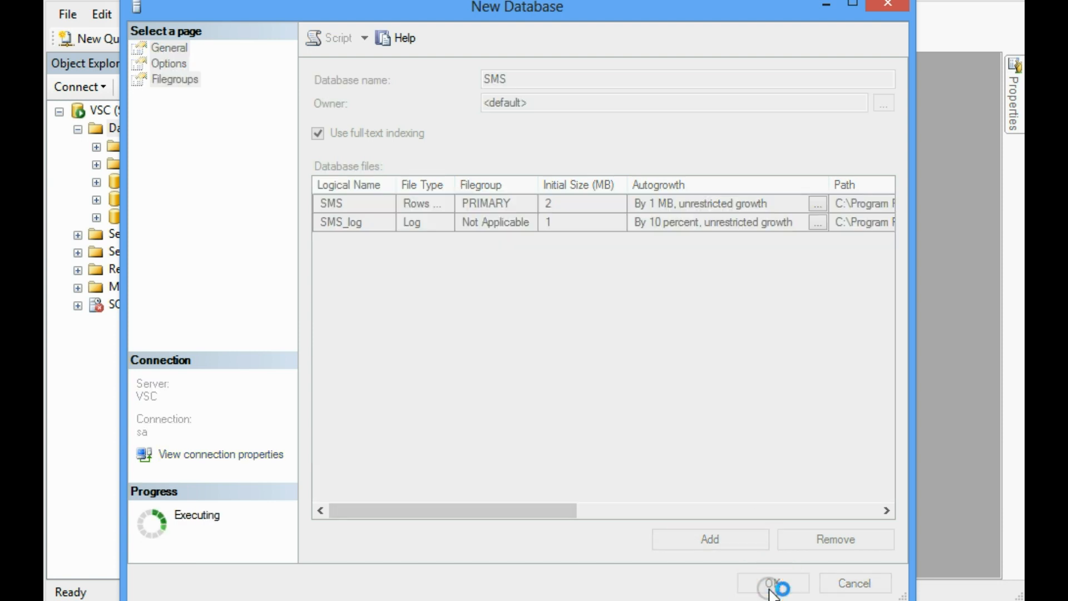
left_click(771, 583)
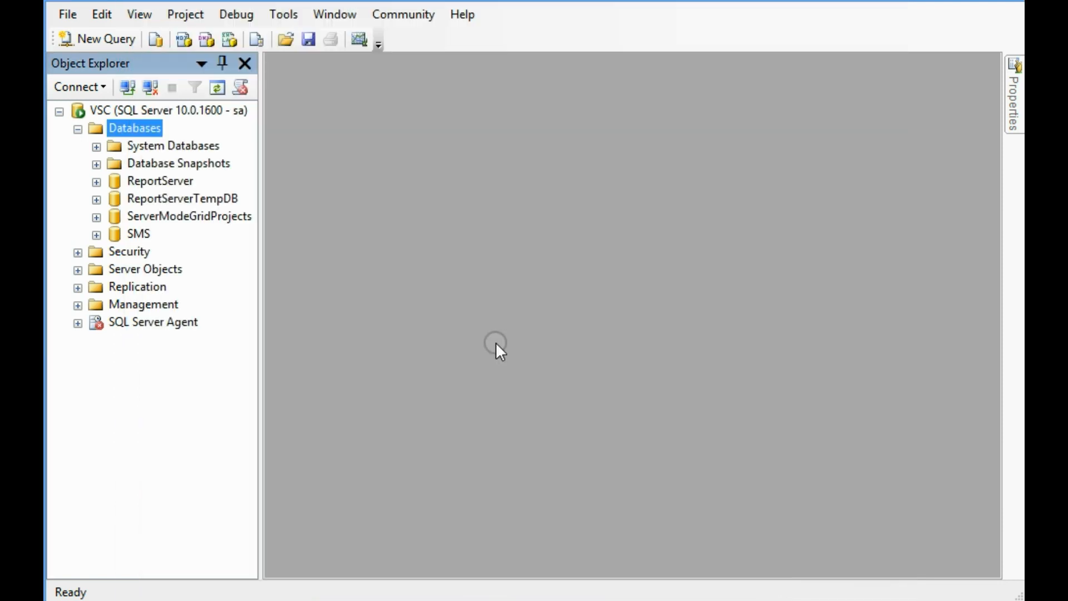
left_click(138, 234)
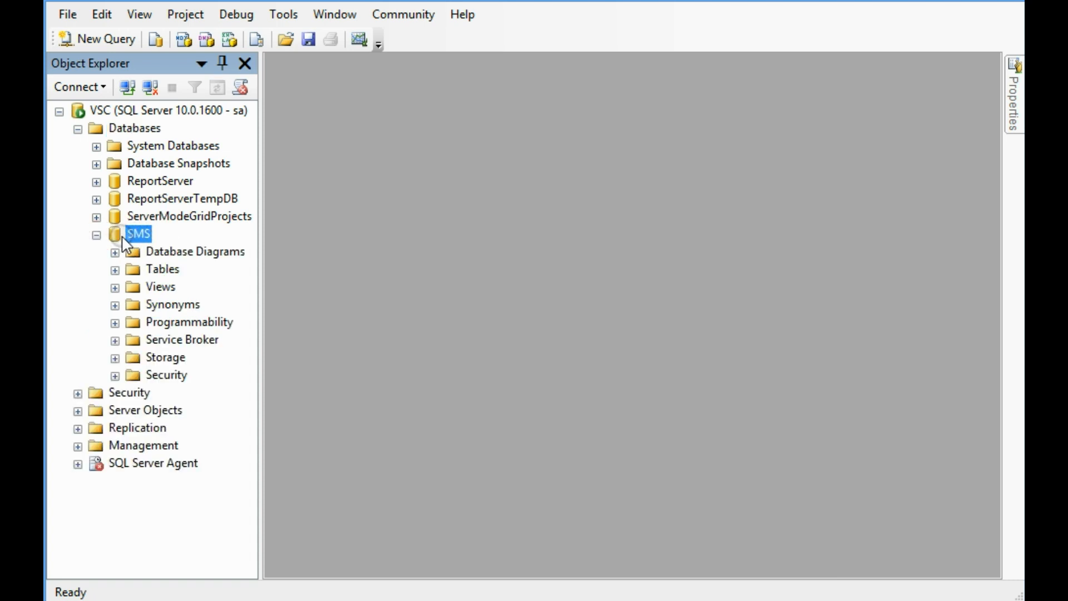
left_click(139, 234)
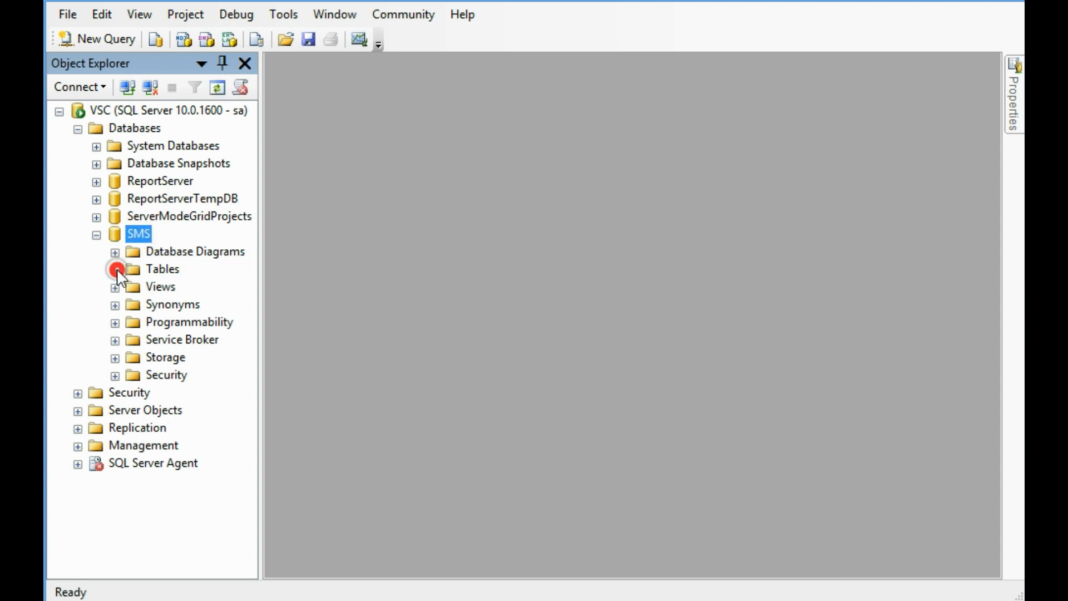
left_click(97, 234)
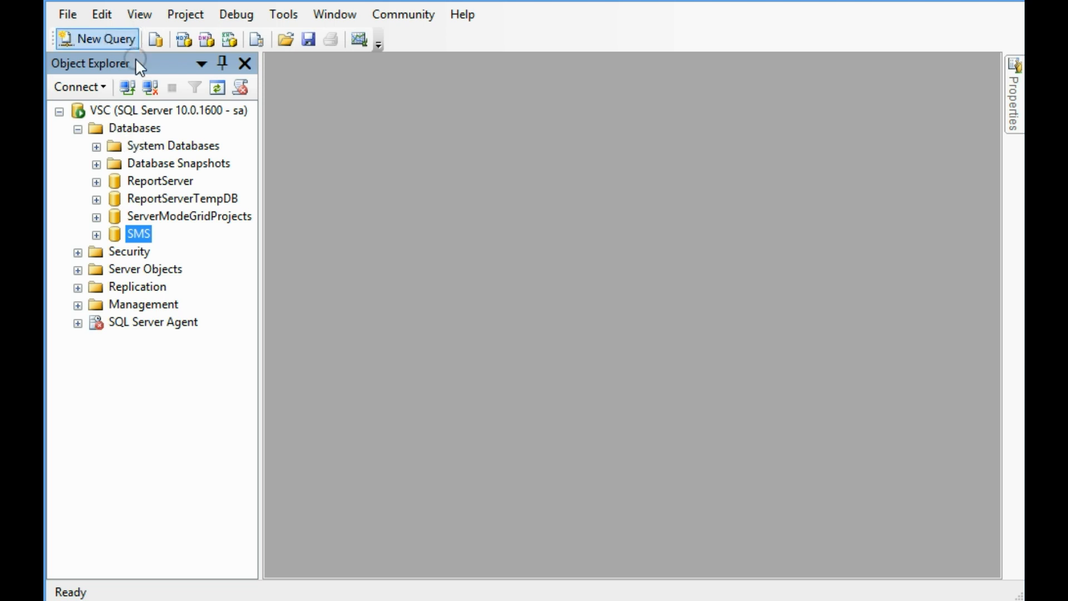
Step: In a new connected query window, type CREATE DATABASE Payroll ON
left_click(97, 38)
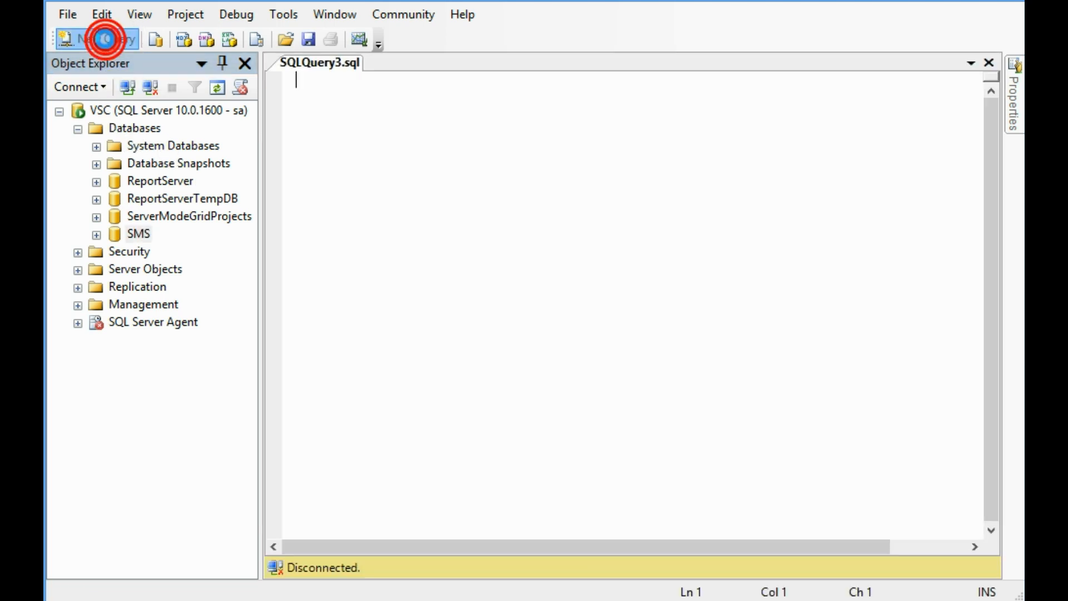
left_click(95, 38)
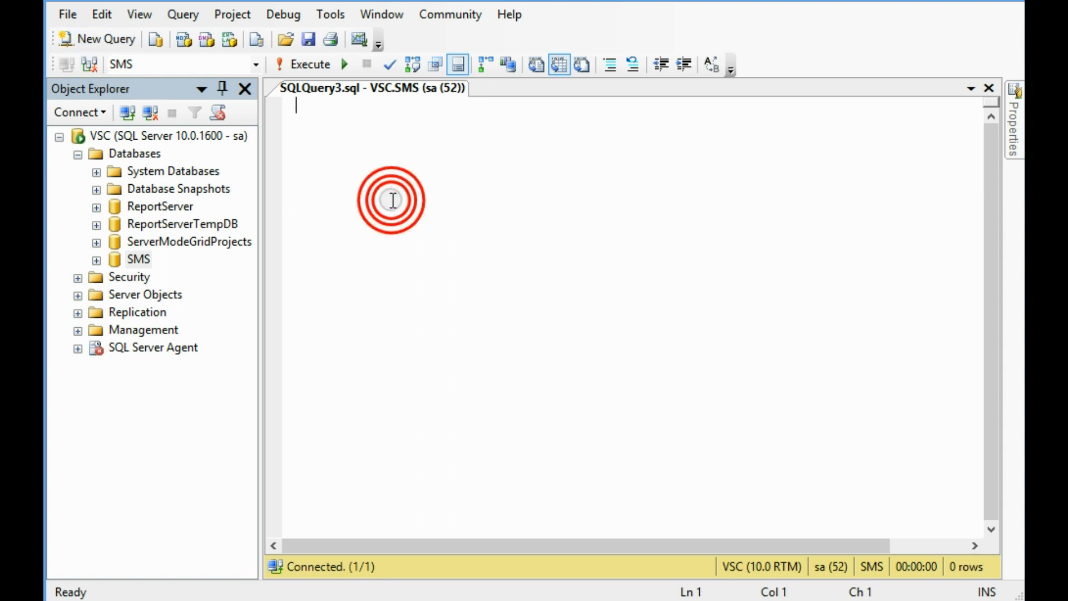
left_click(392, 200)
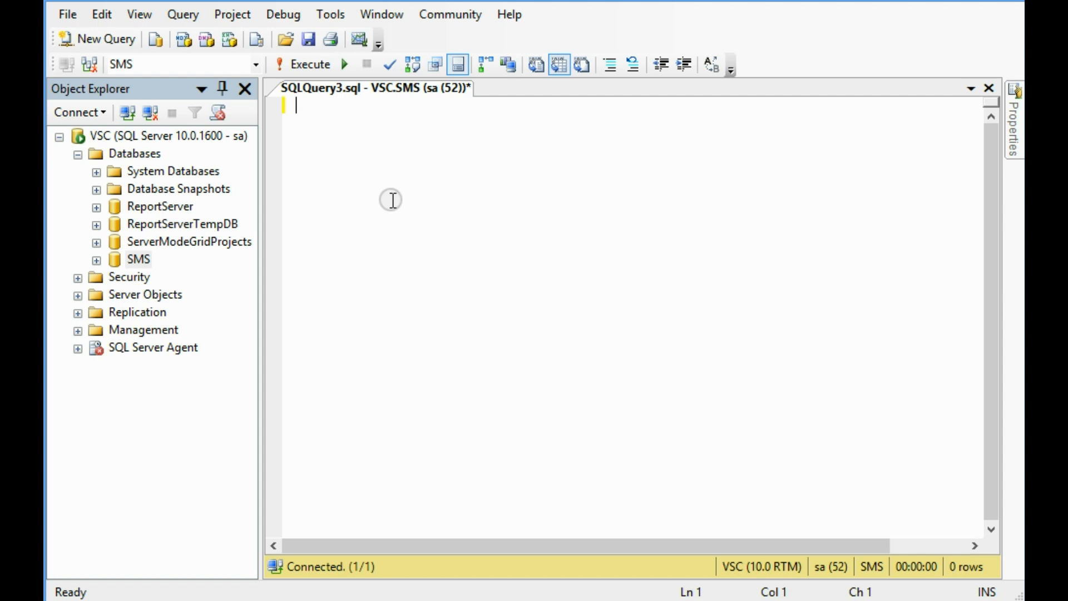
type("CREATE D")
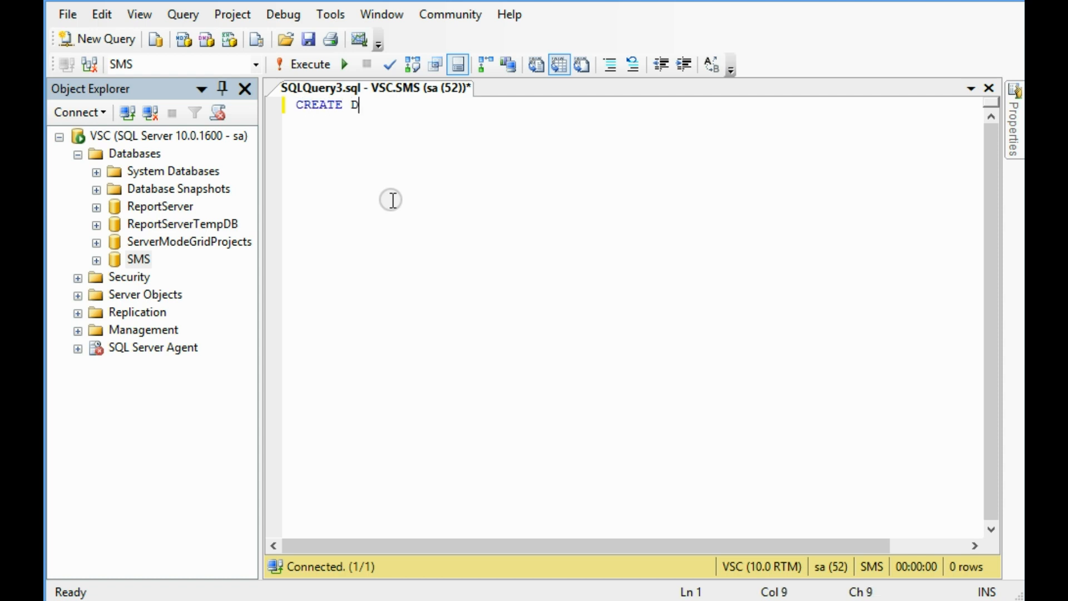
type("ATABASE")
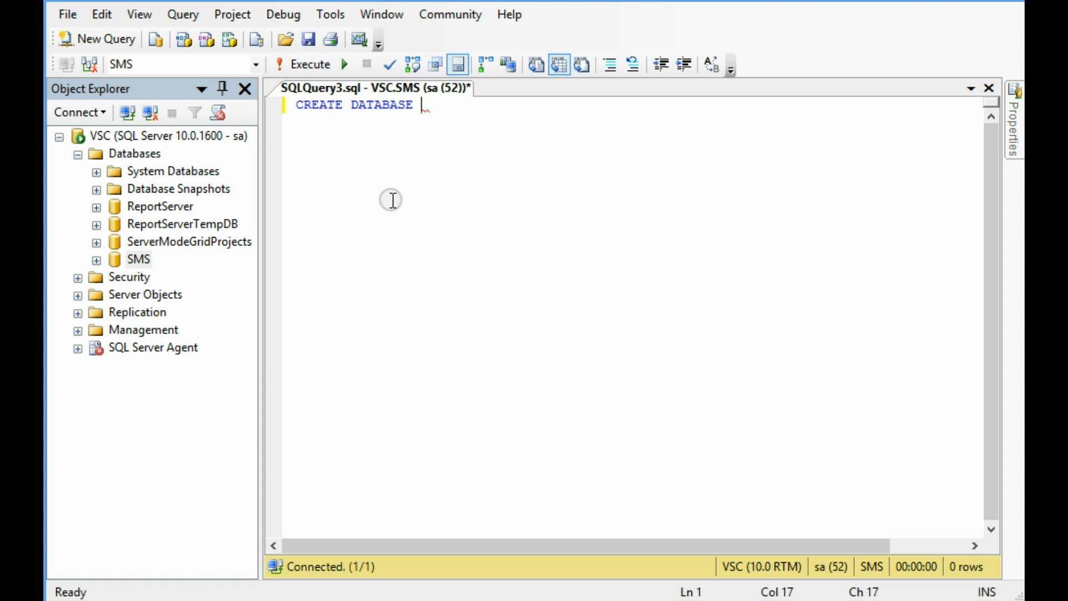
type("Payroll")
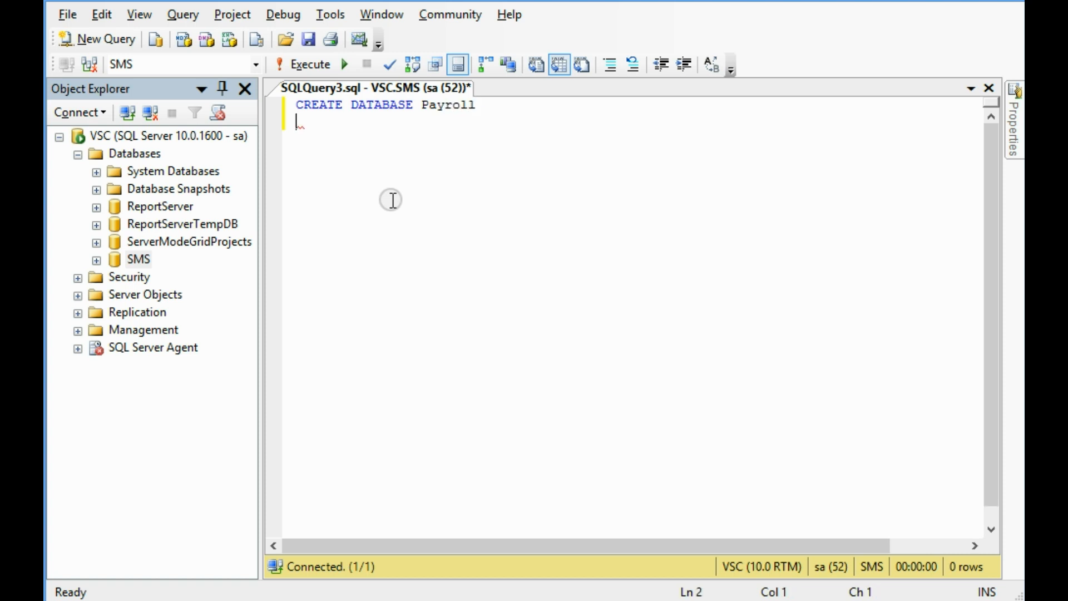
type("On")
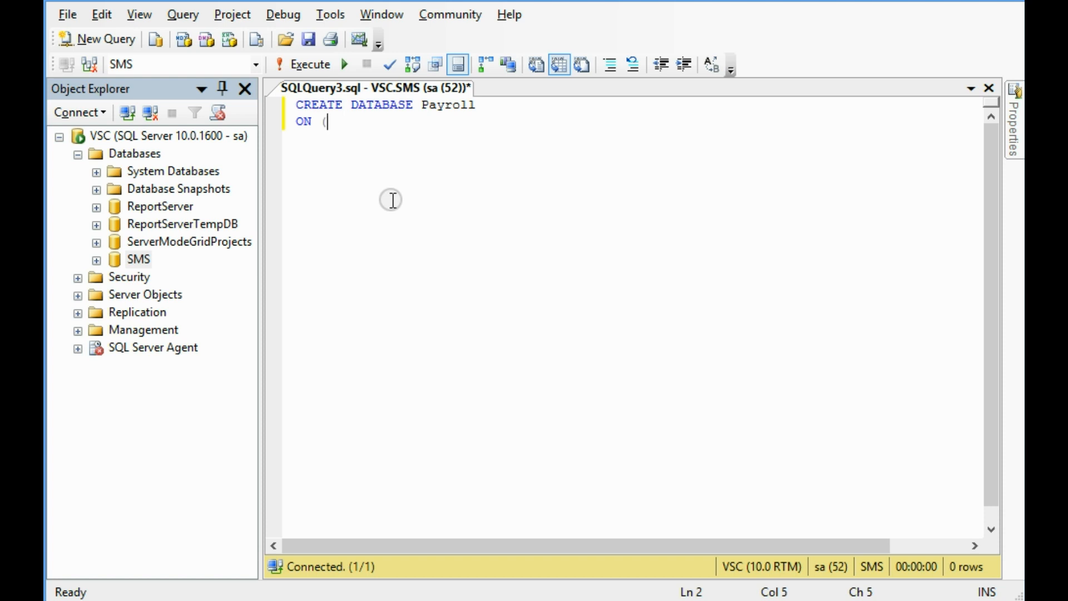
Step: Begin the data file with Name 'Payroll_data' and Filename 'C:\', checking the C:\database folder
type("Name =")
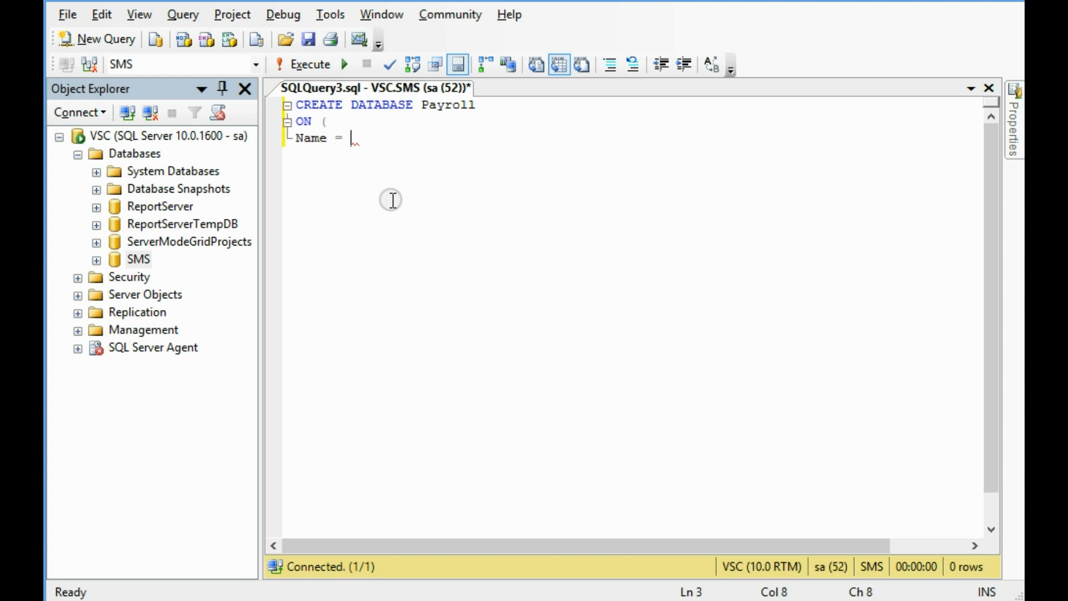
type("'Pa")
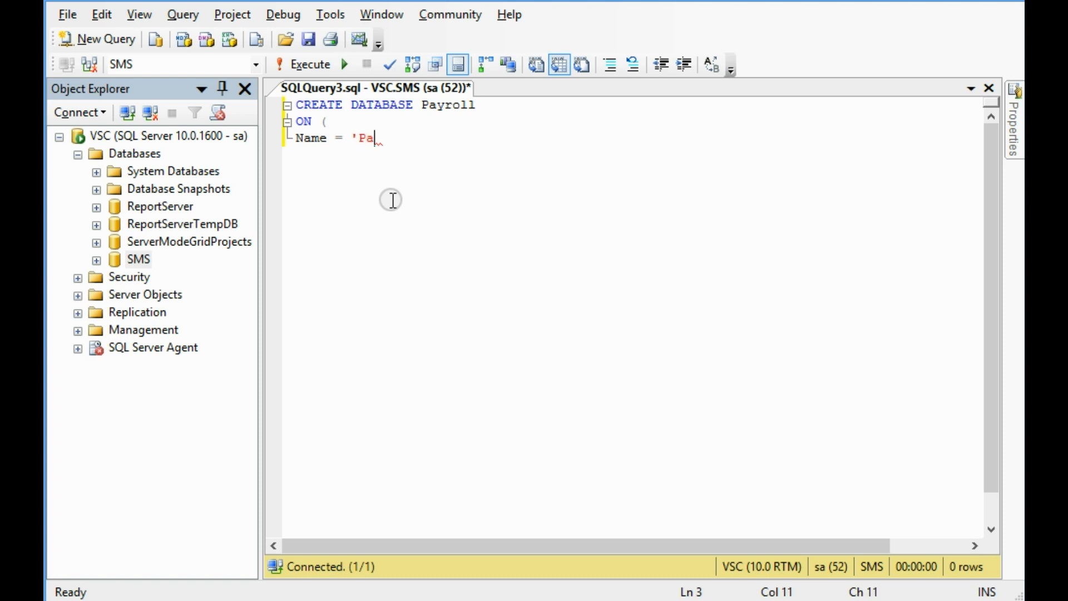
type("yroll")
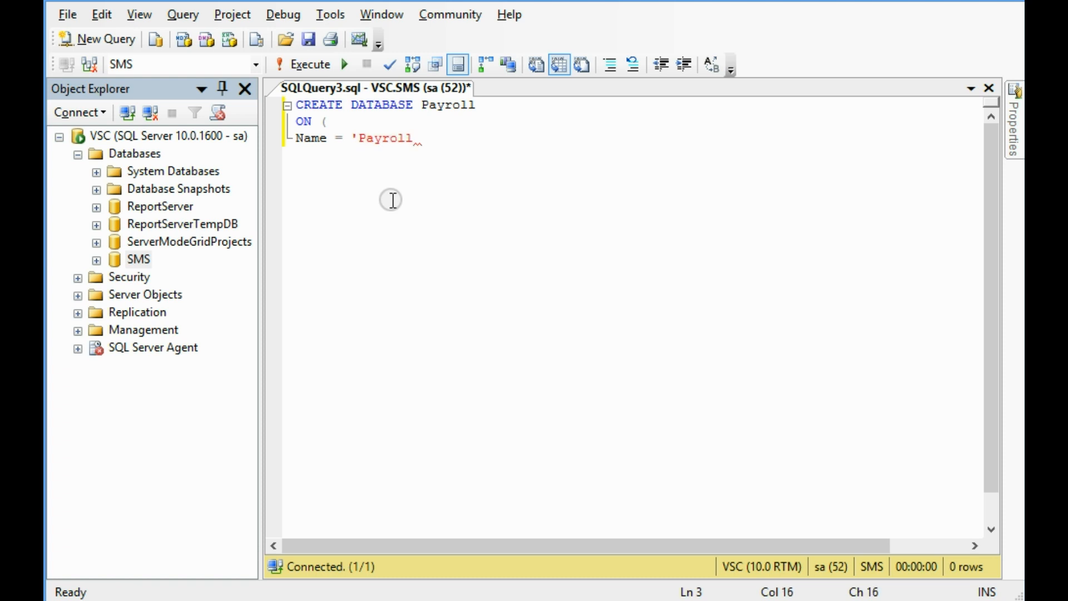
type("_dat")
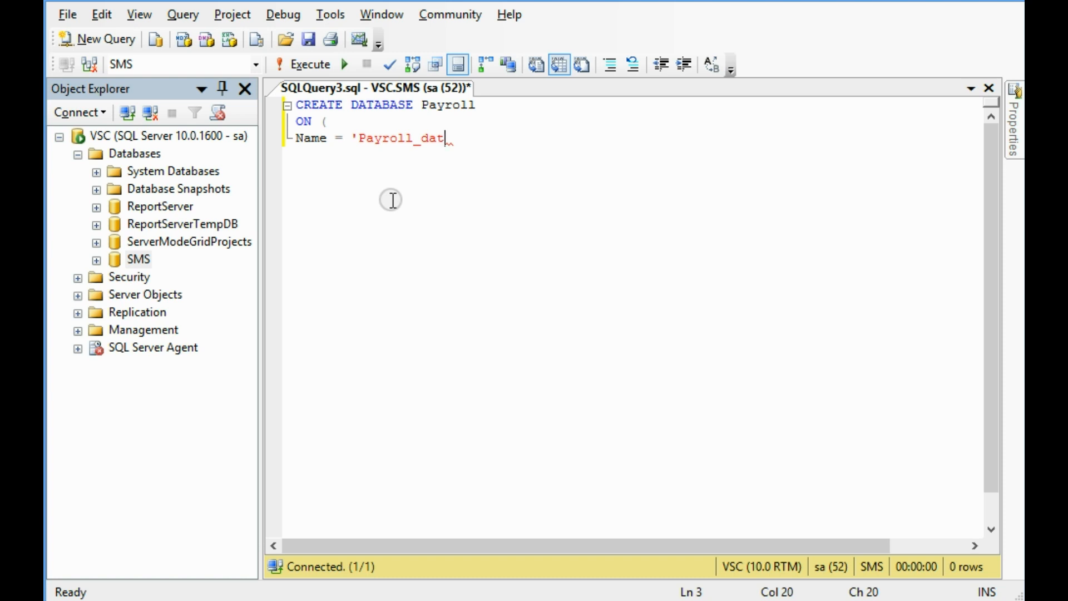
type("a',")
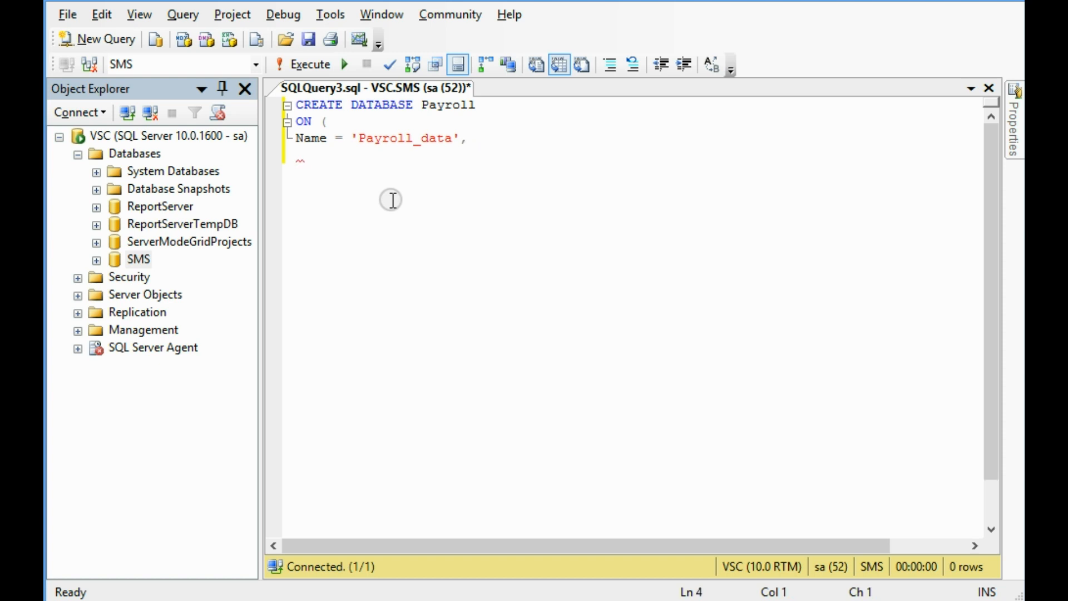
type("Filename")
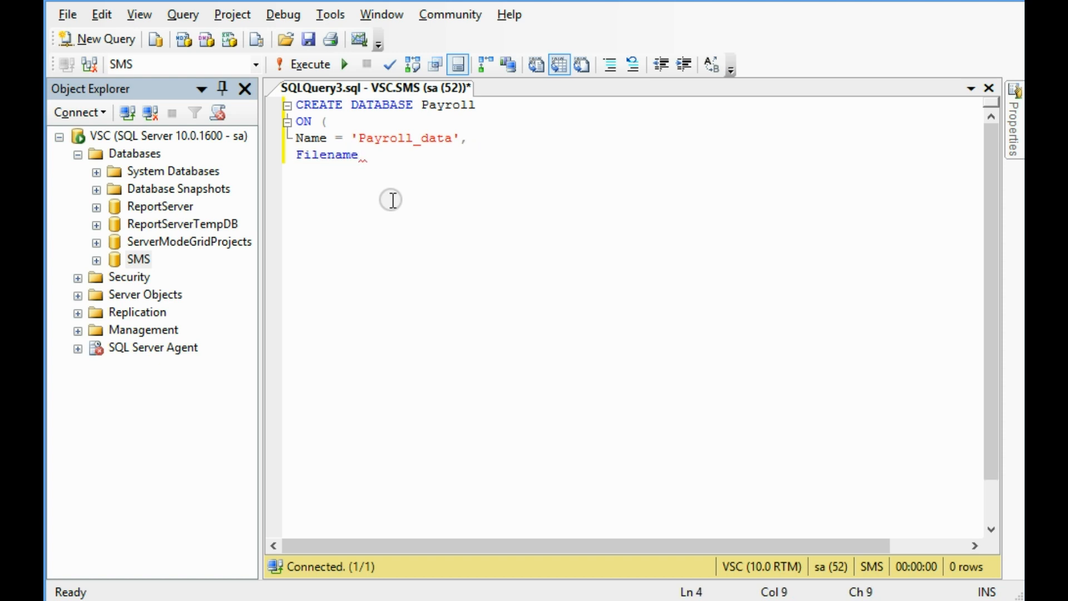
type("= '")
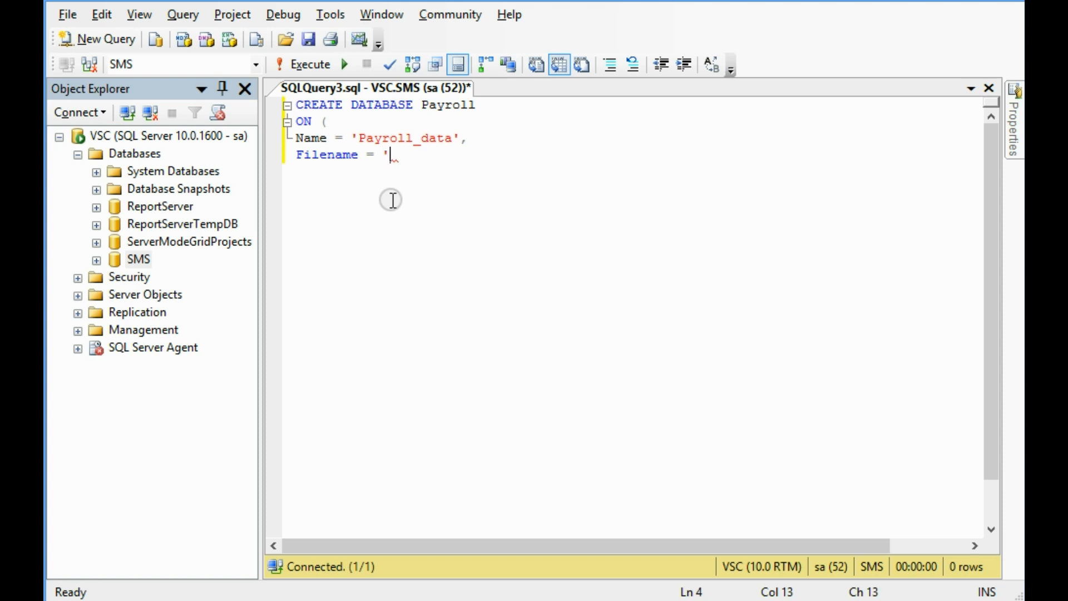
type("C")
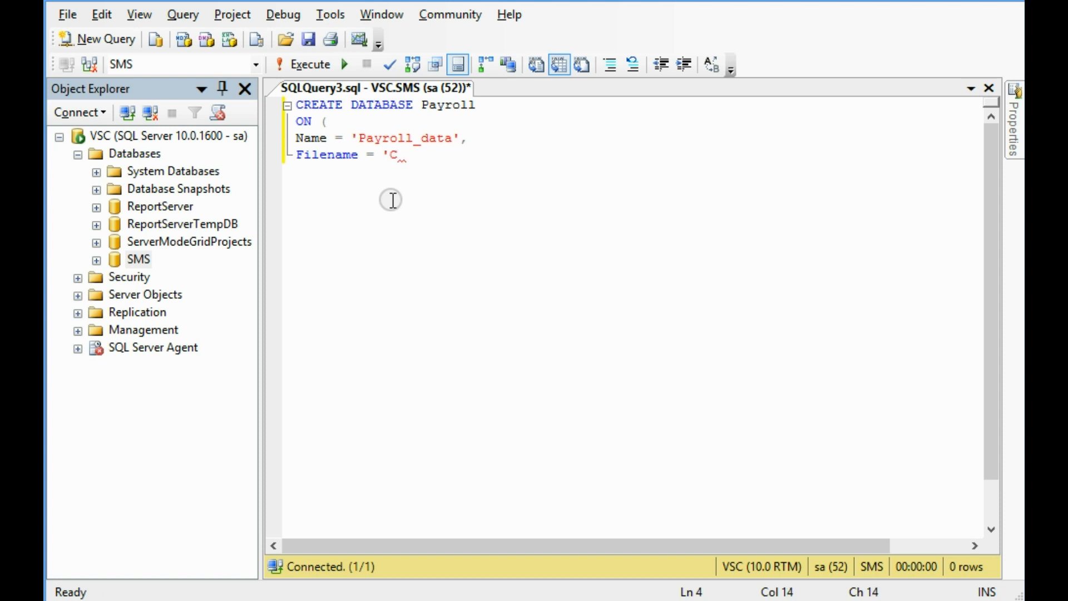
type(":")
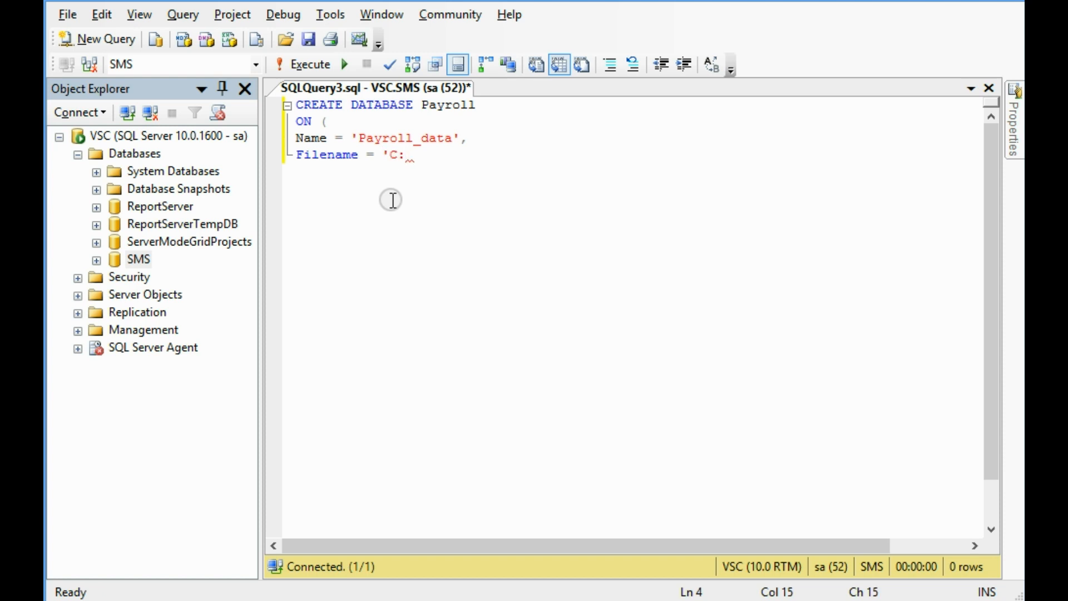
type("\\")
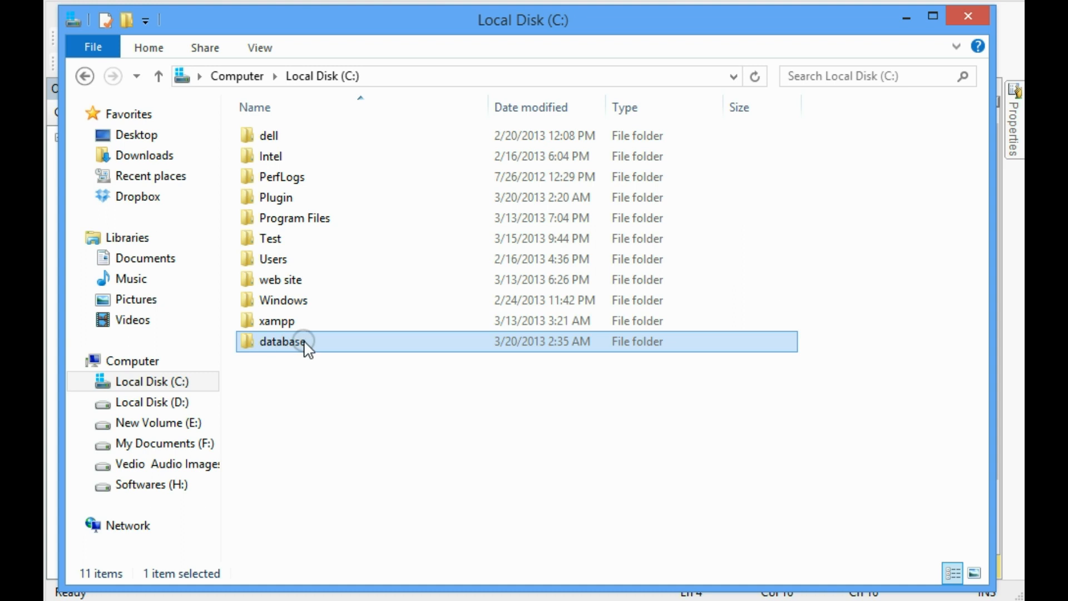
double_click(279, 341)
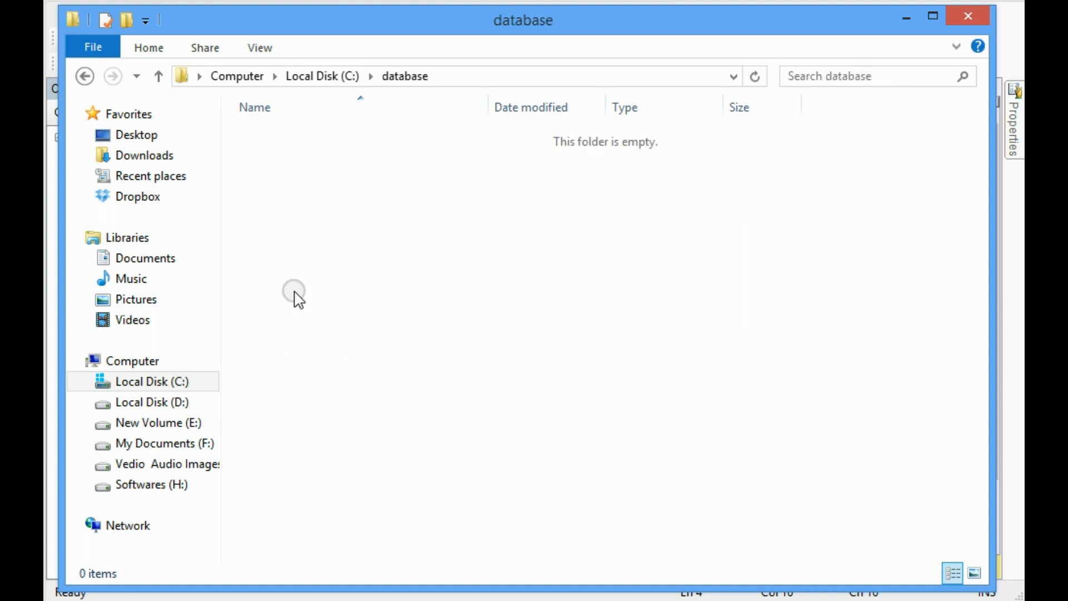
mouse_move(503, 178)
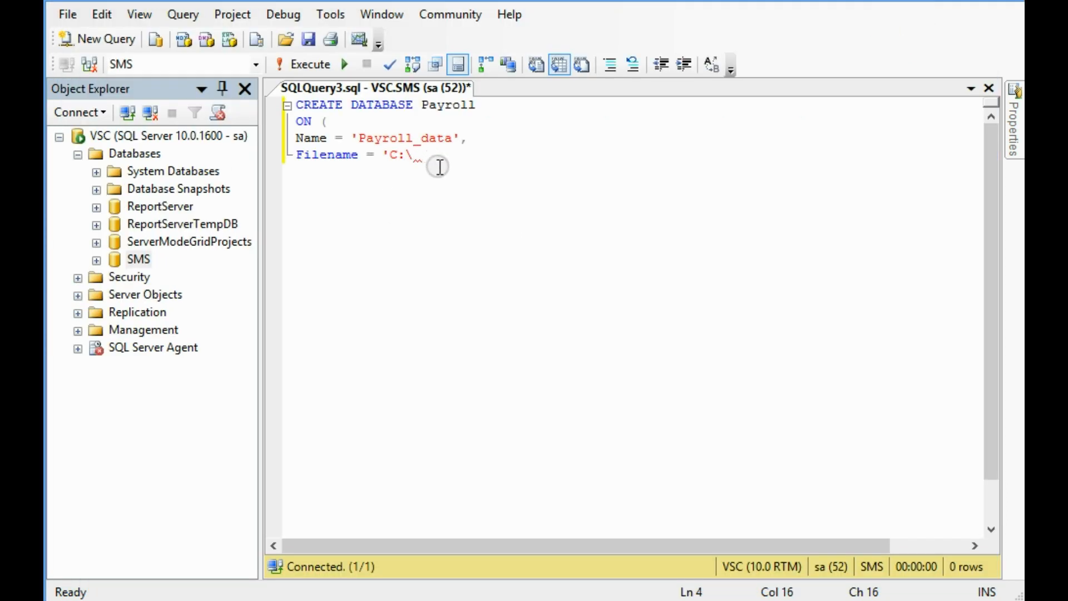
Step: Complete the data file path as C:\database\payroll.mdf
type("databas")
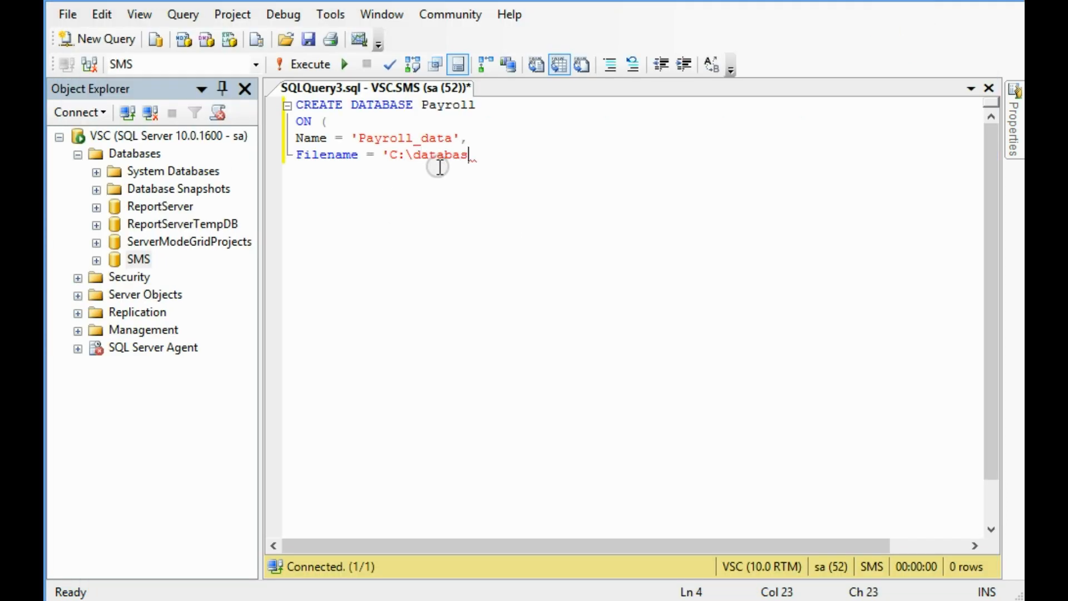
type("e\\")
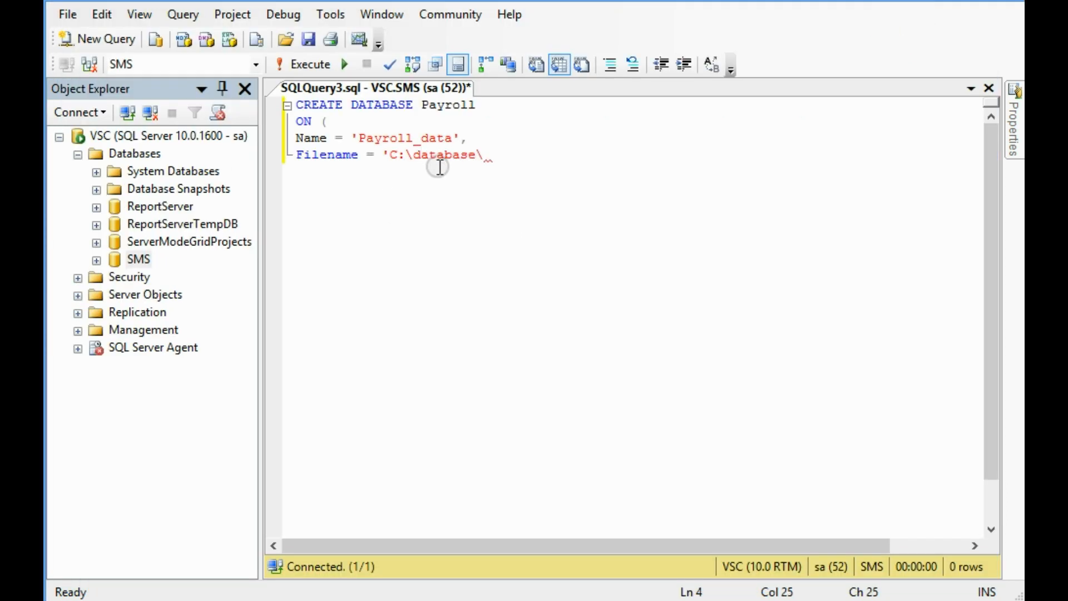
type("pa")
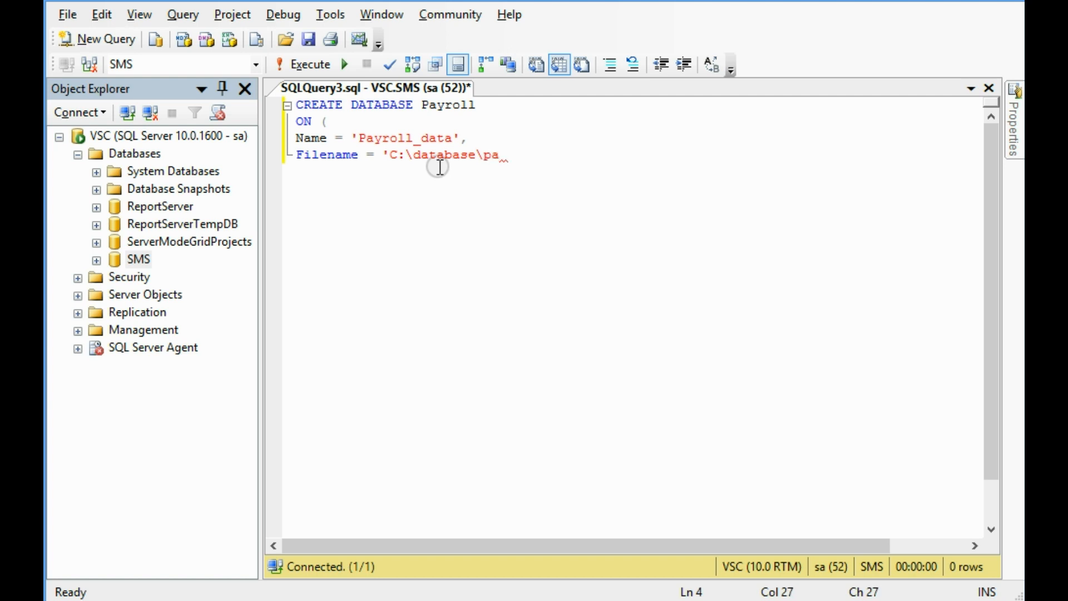
type("yroll")
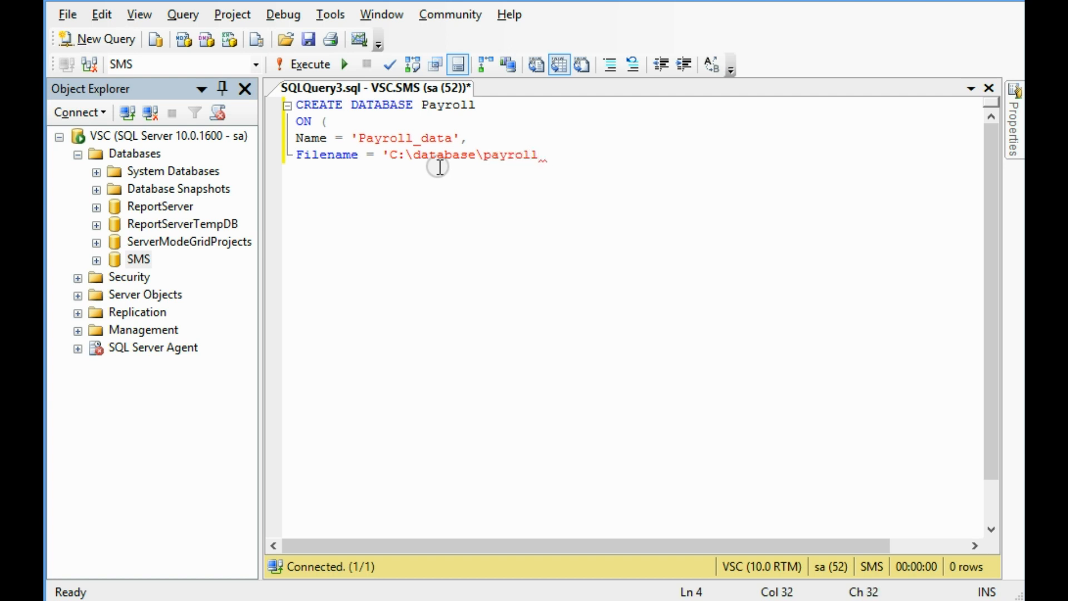
type(".mdf")
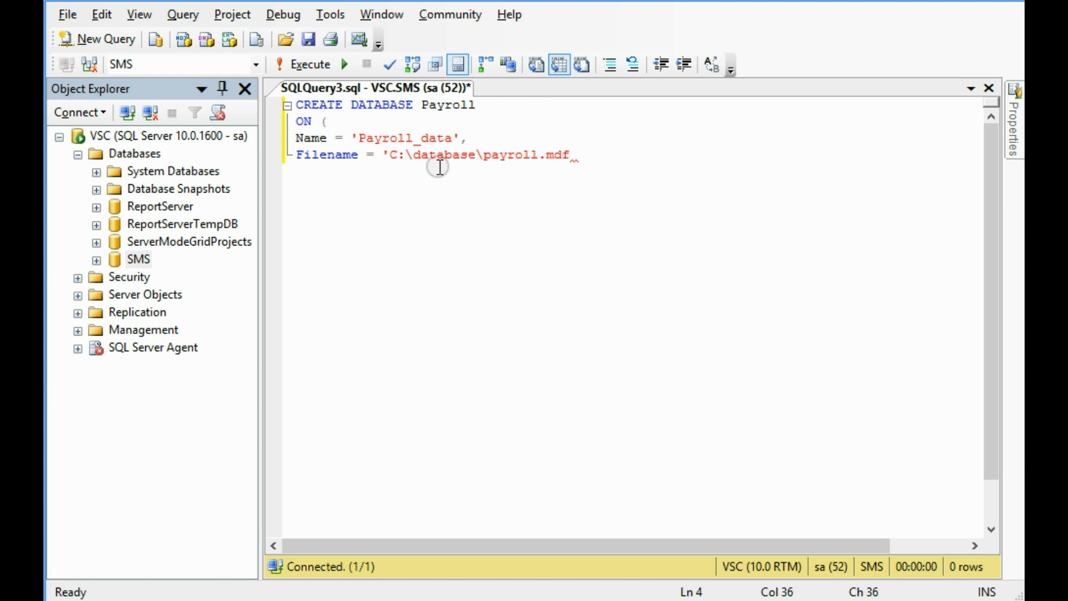
type(",")
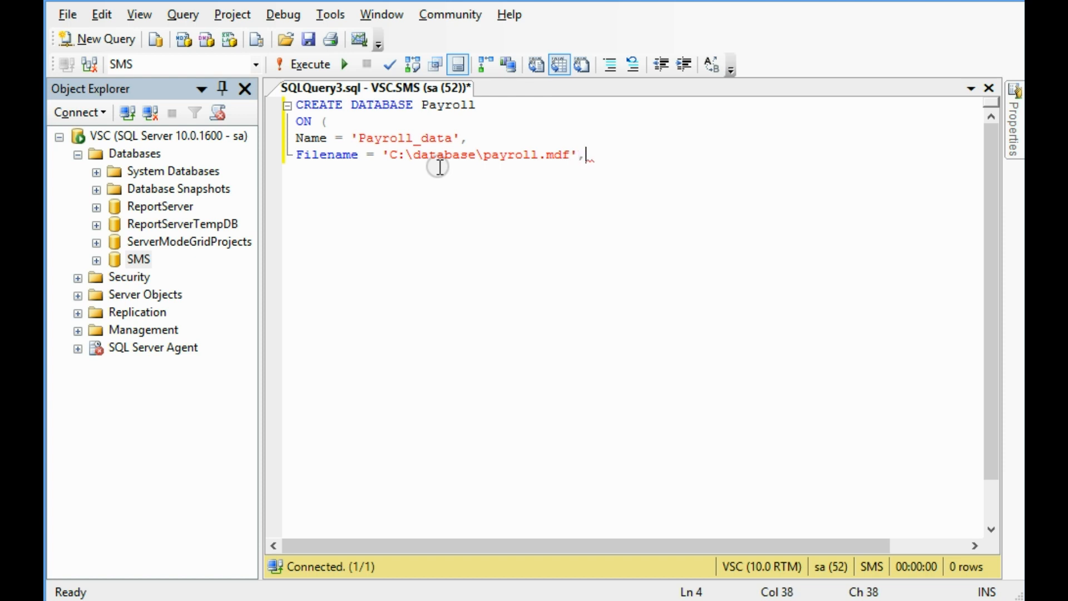
Step: Set data file size 20MB, maxsize 100MB, filegrowth 5MB, and begin the Log clause
type("size =")
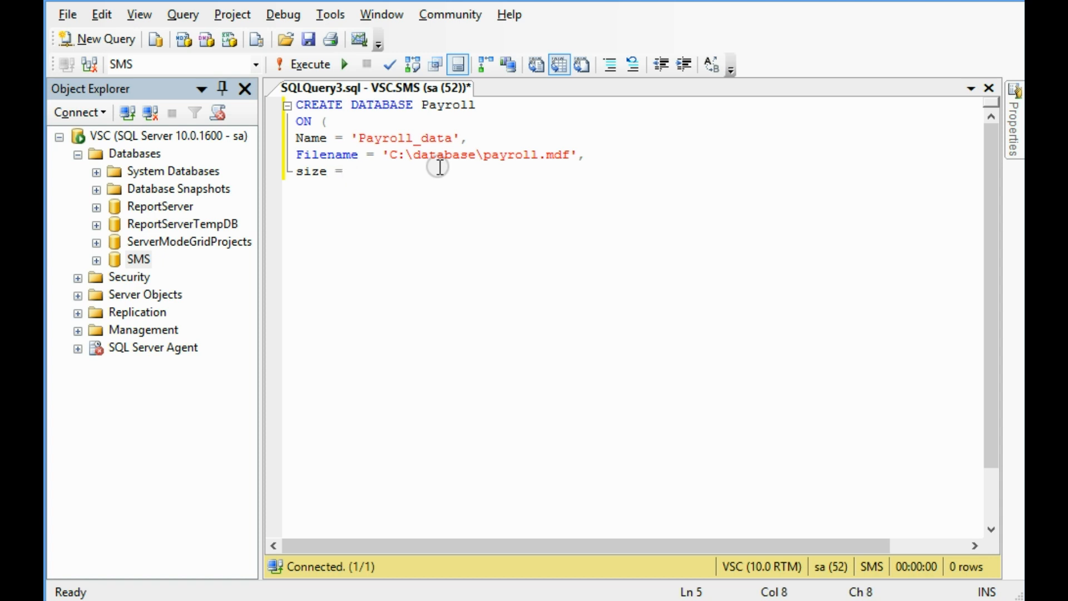
type("20")
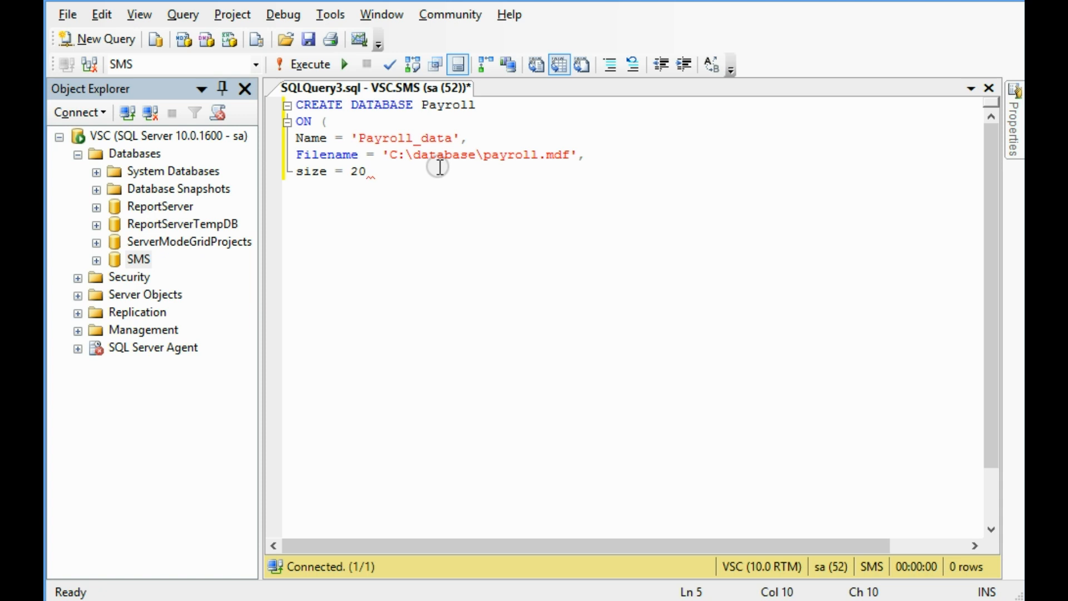
type("MB,")
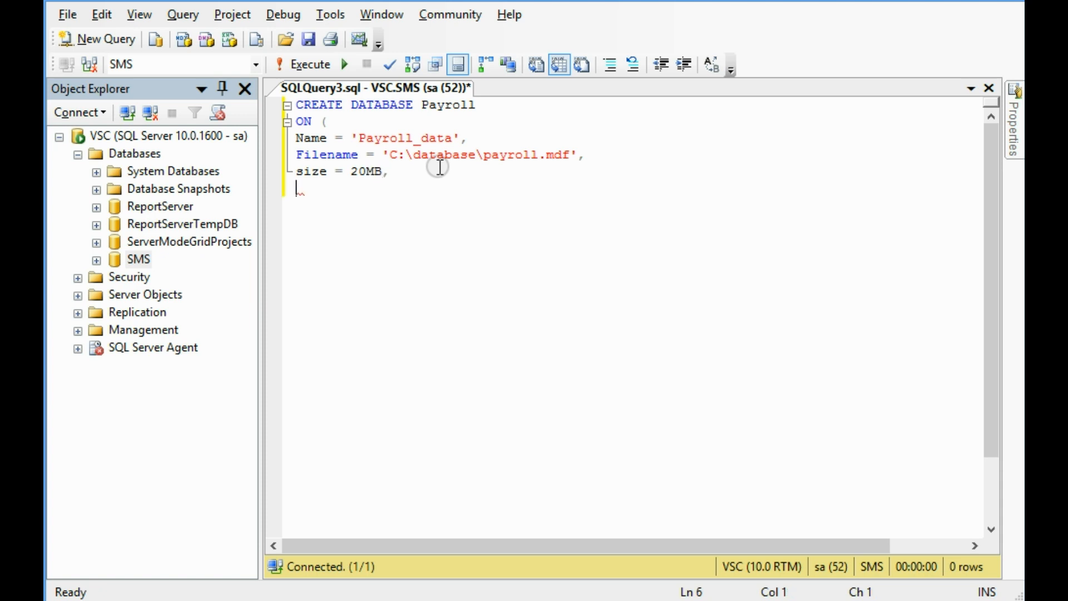
type("Max")
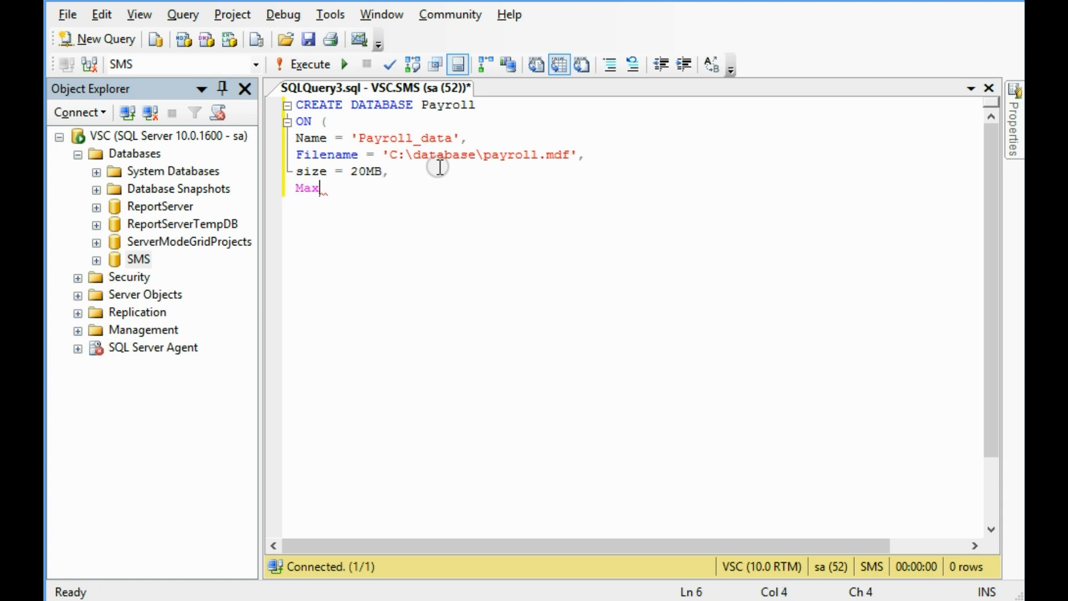
type("size")
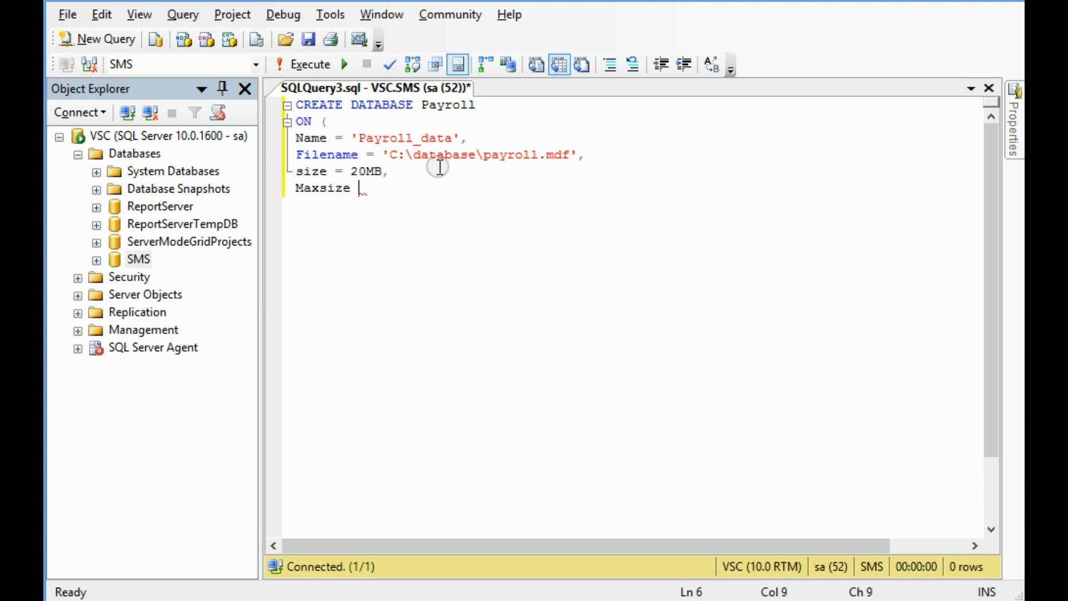
type("=")
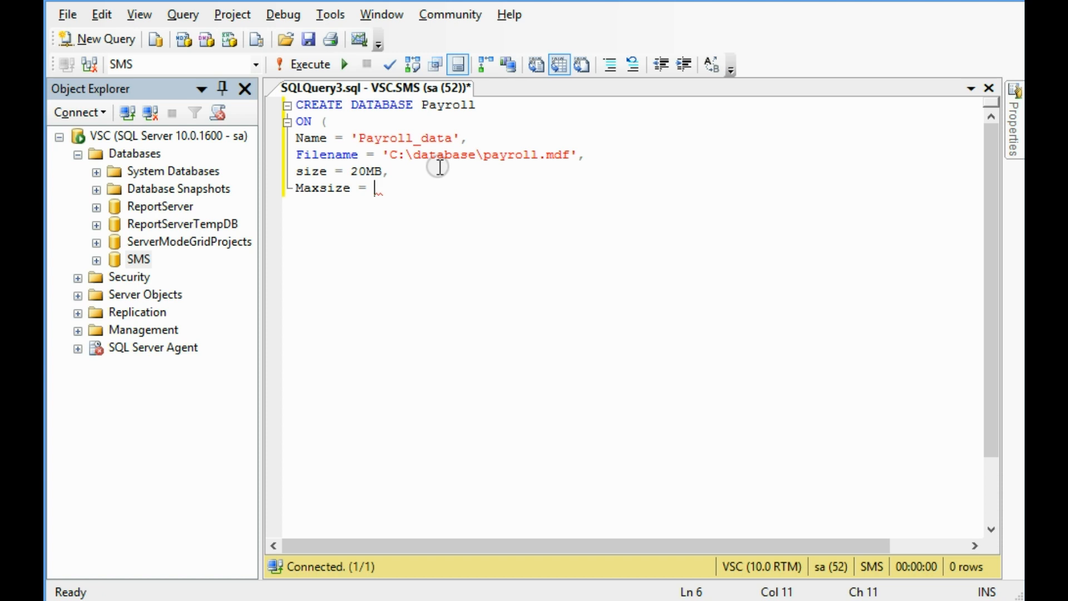
type("100MB,")
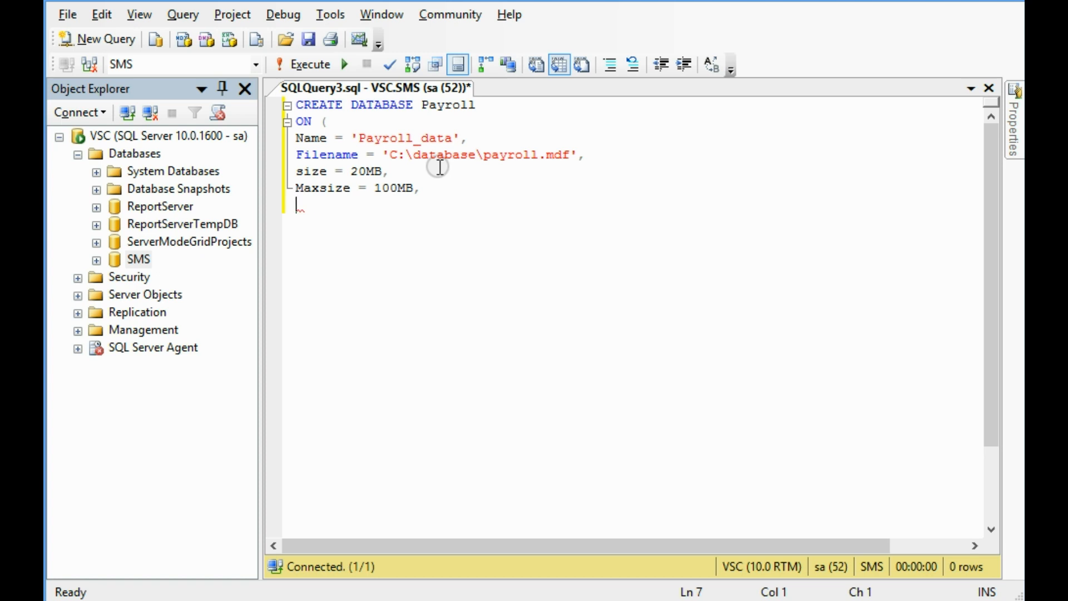
type("Filegro")
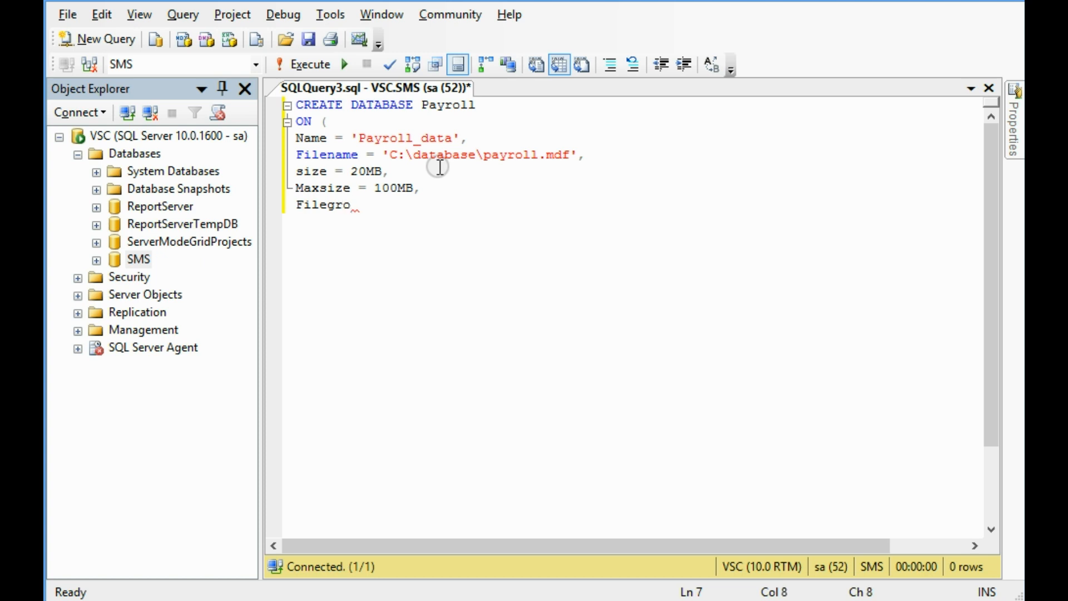
type("uth")
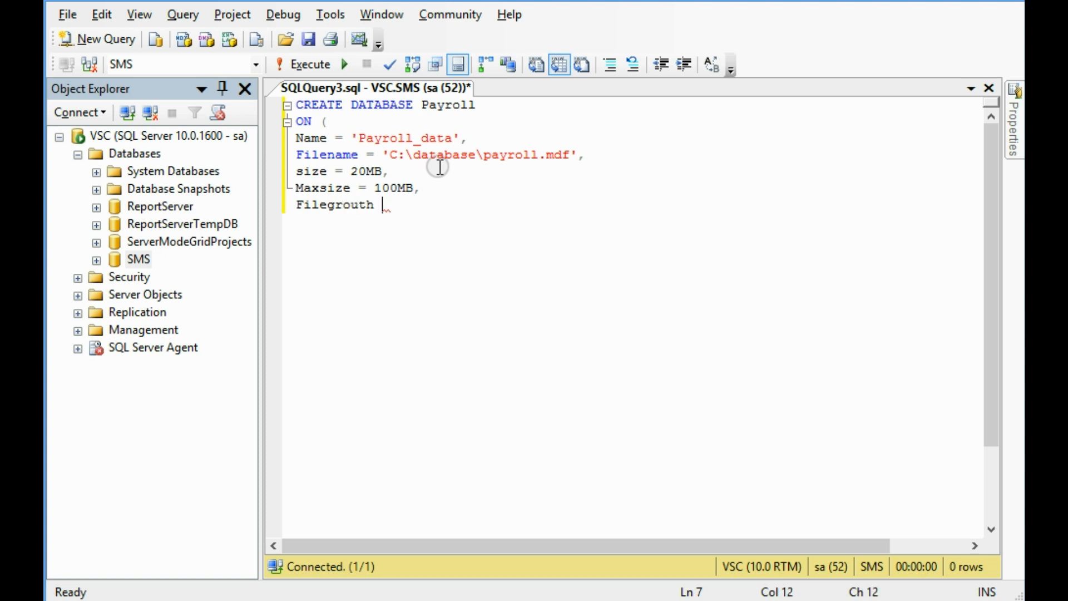
type("= 5")
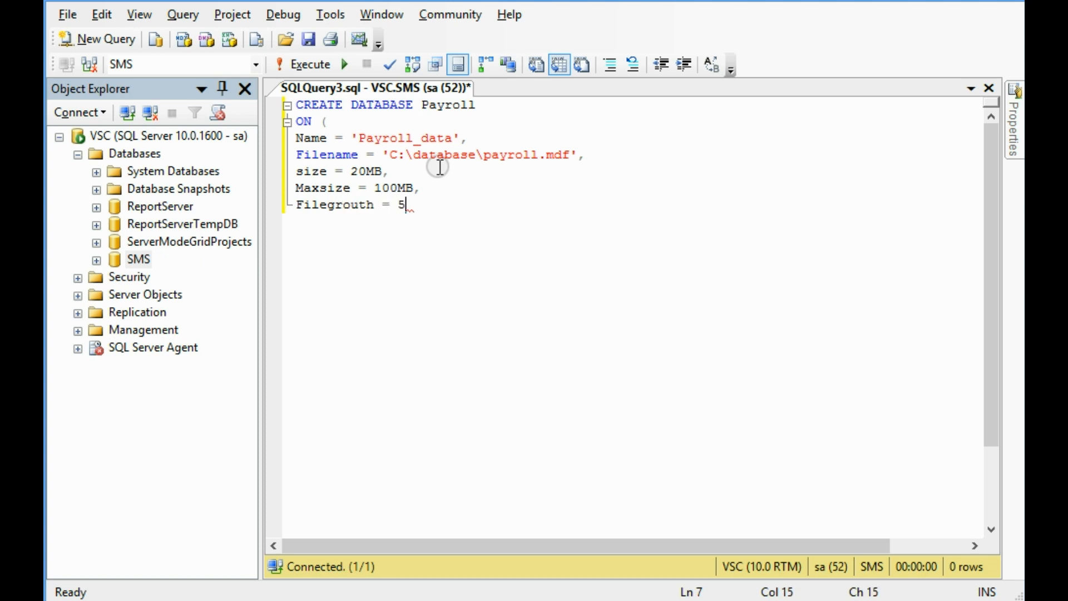
type("MB )")
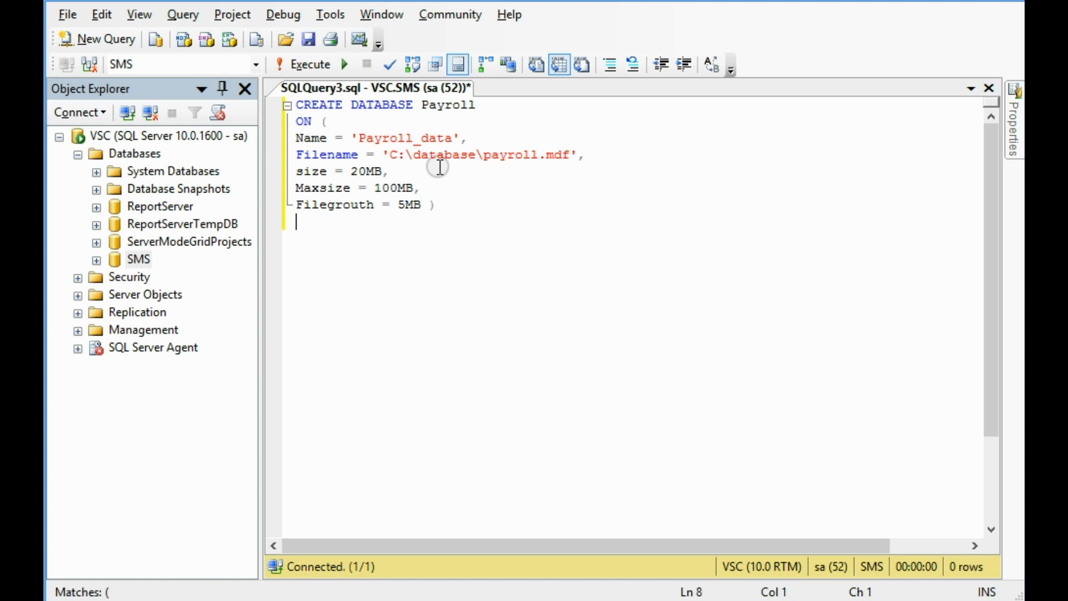
type("L")
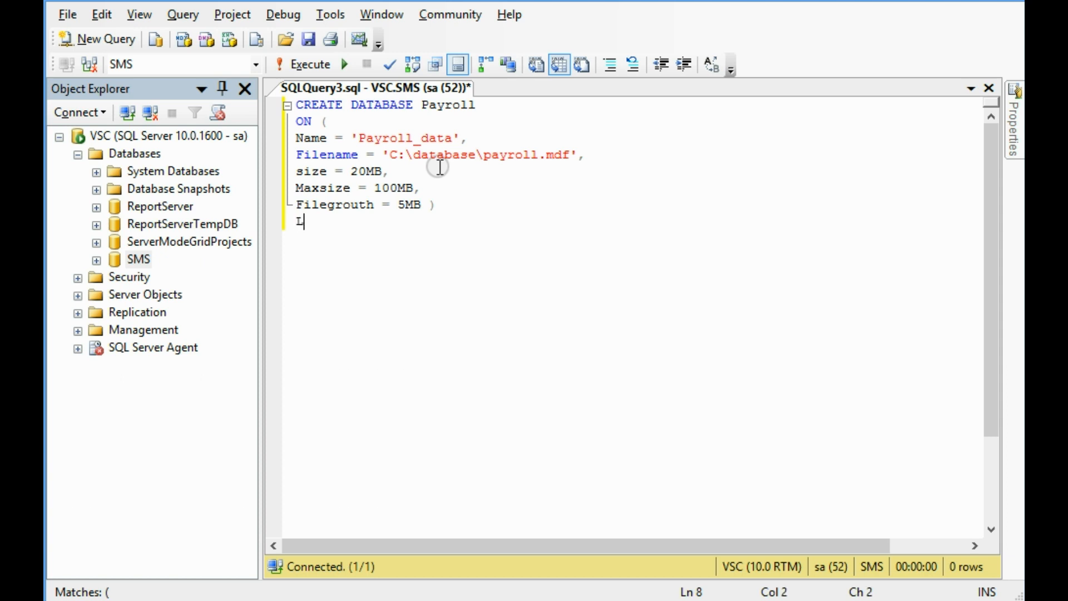
type("og")
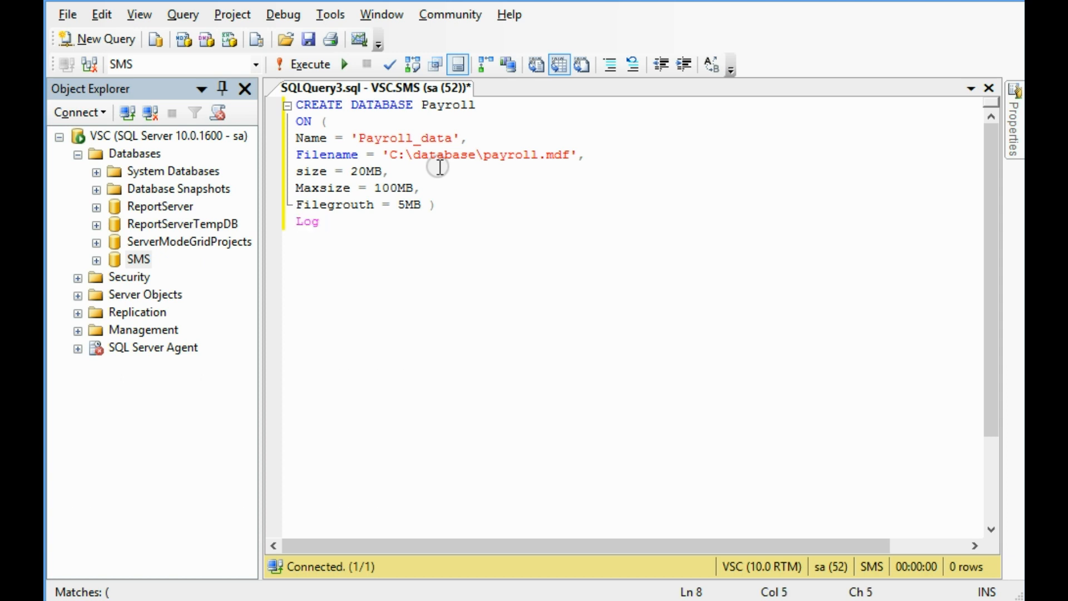
Step: Open the LOG ON section with log file name 'Payroll_log'
type("ON (")
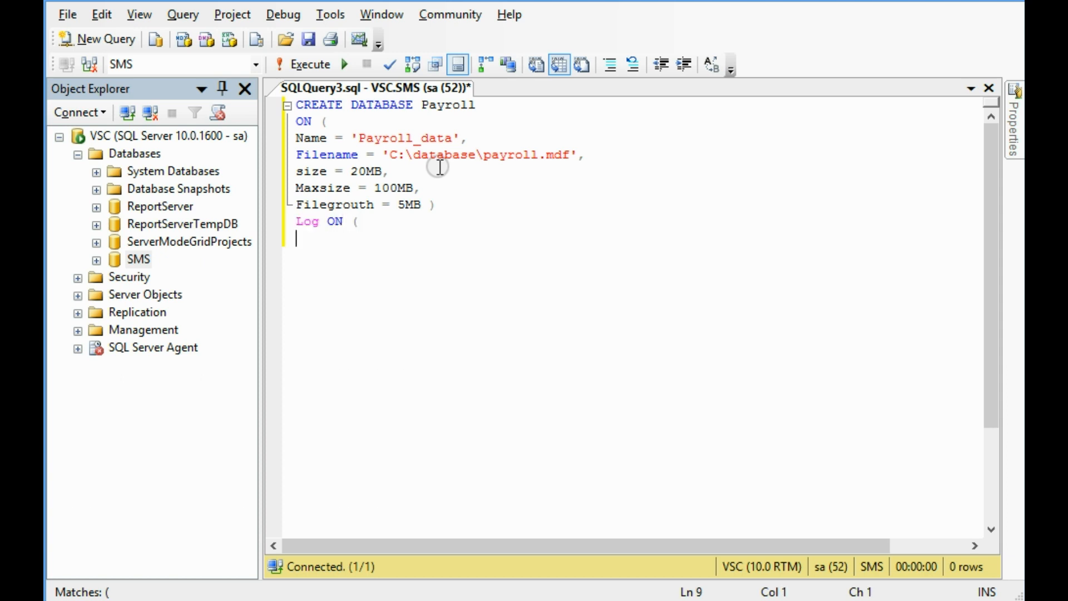
type("Nam")
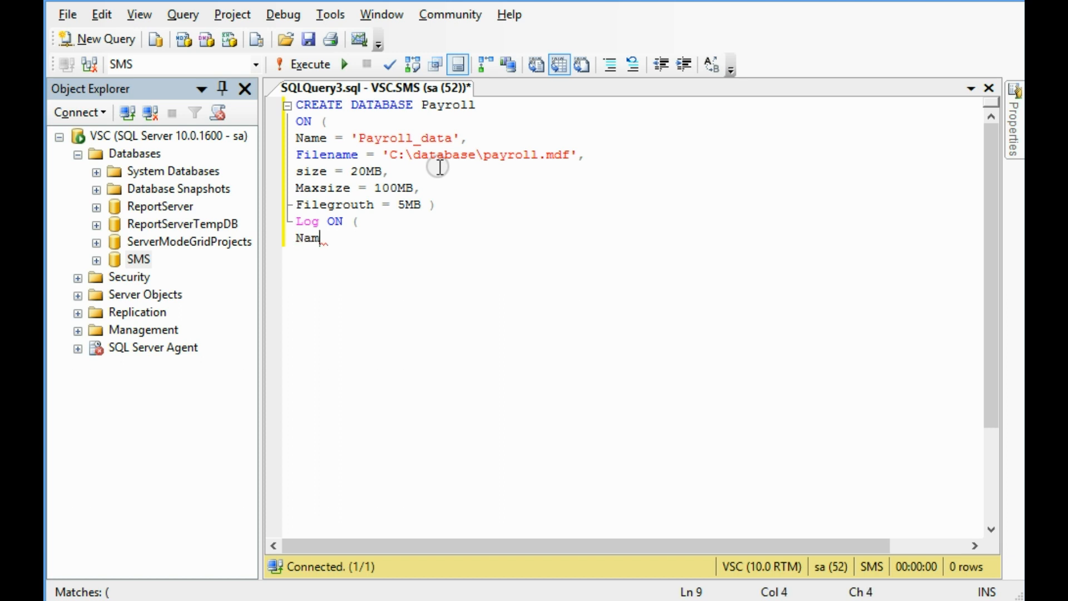
type("e = '")
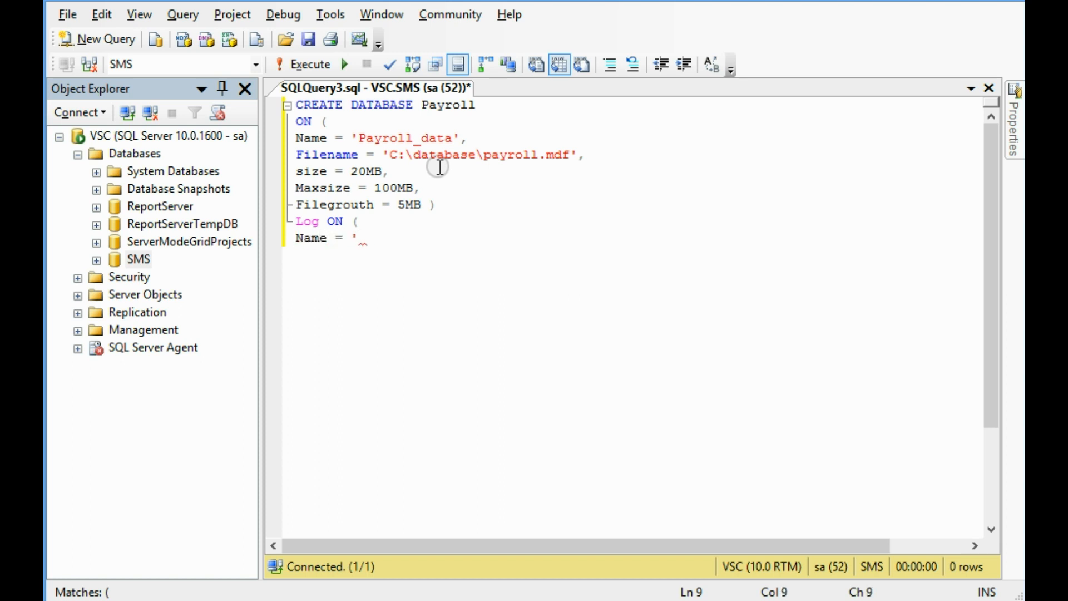
type("Pay")
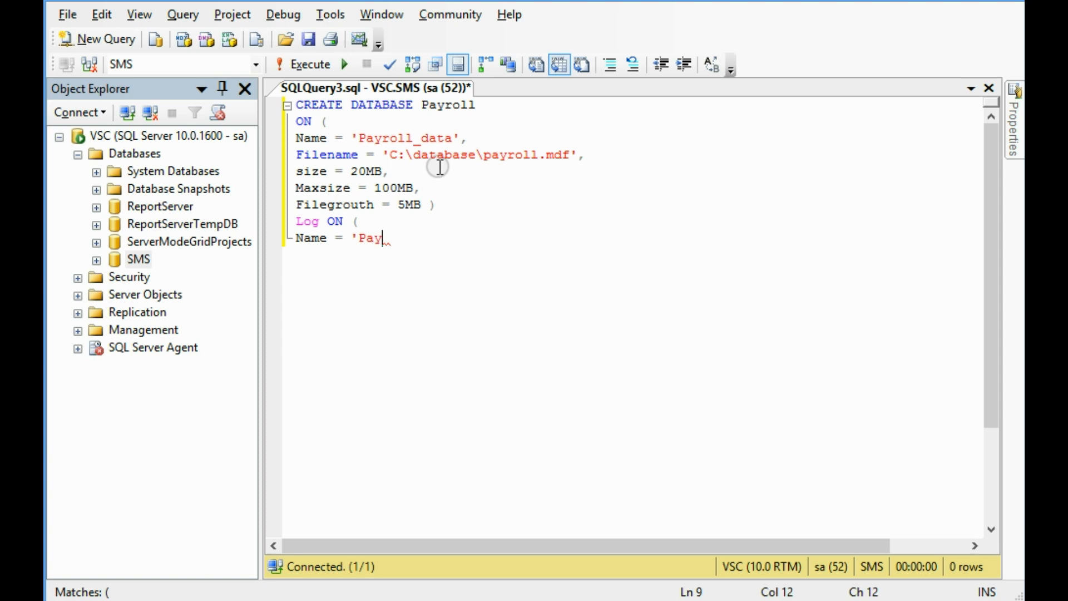
type("roll")
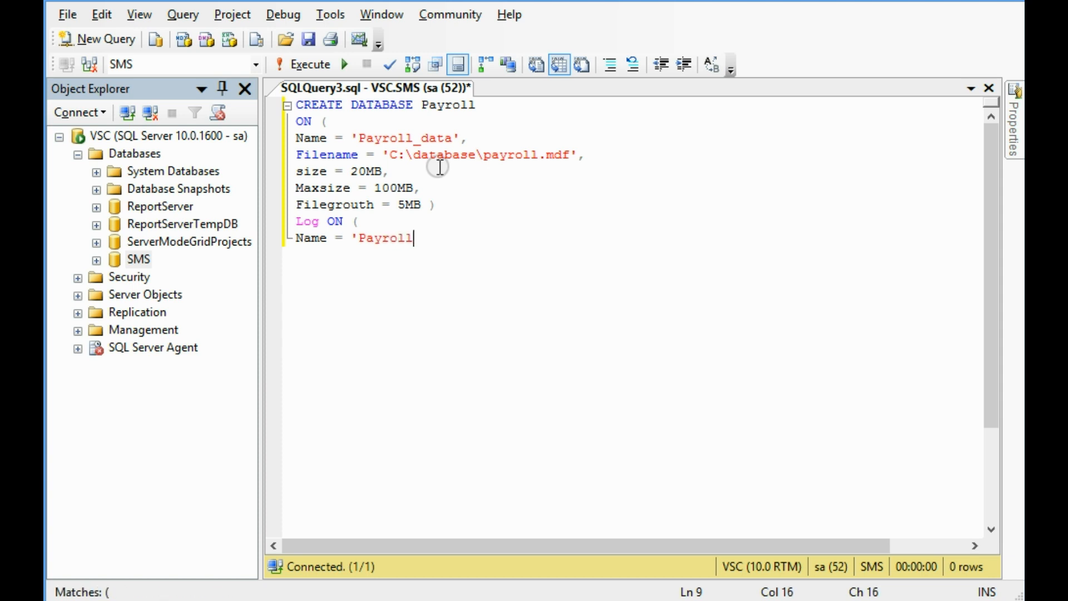
type("_log',")
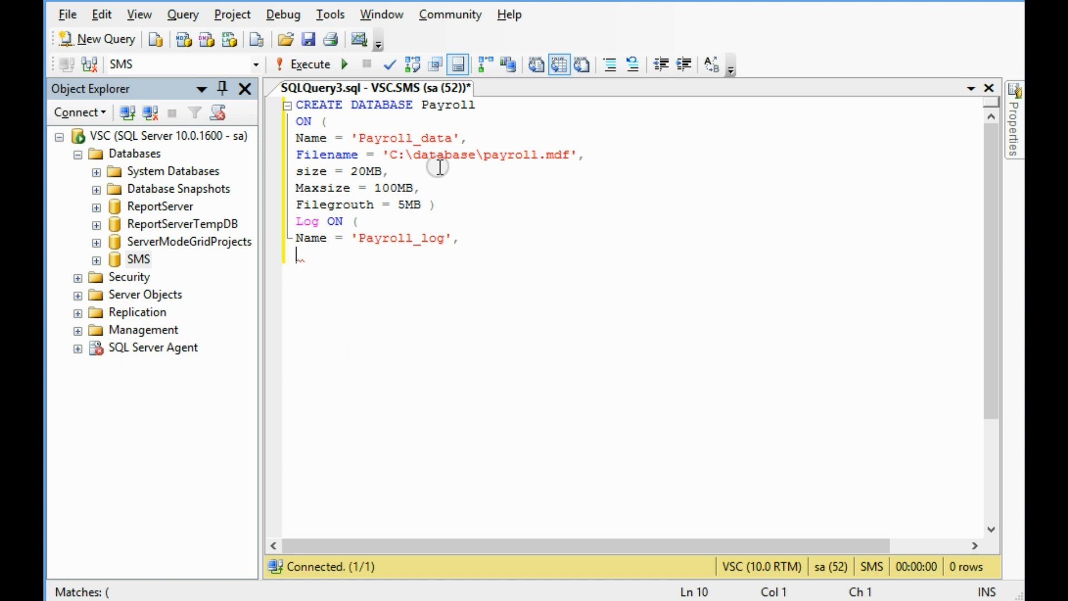
Step: Set the log file path to C:\database\prayroll.ldf
type("File")
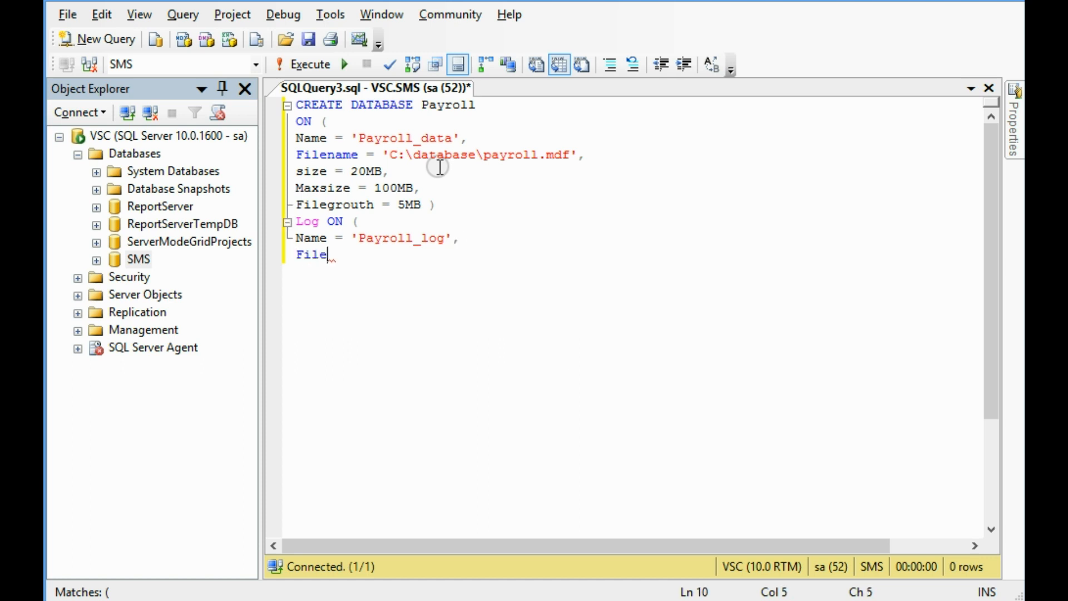
type("name =")
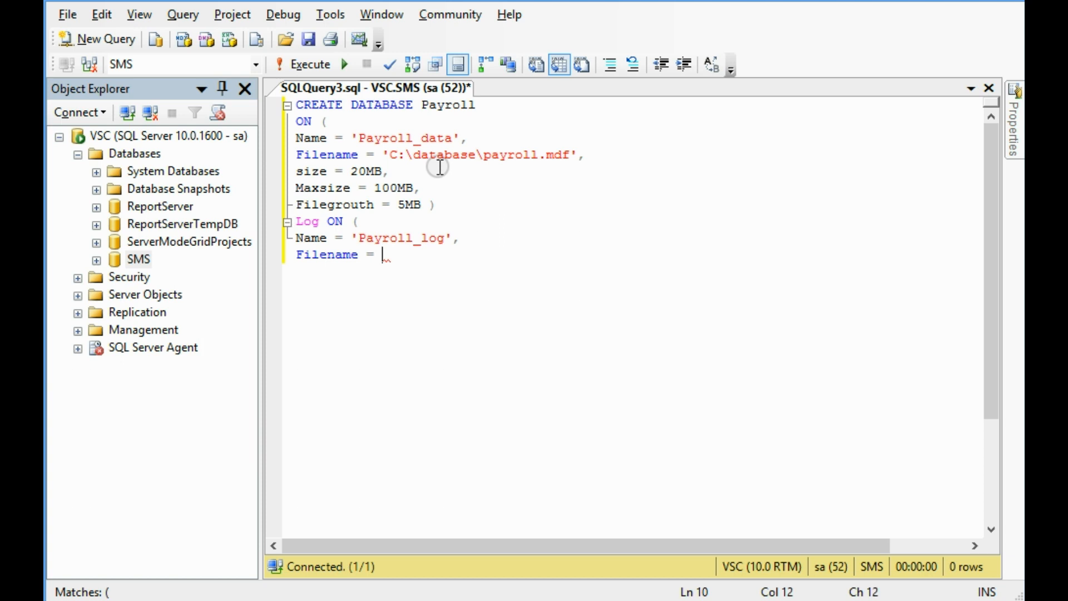
type("'C:\\database")
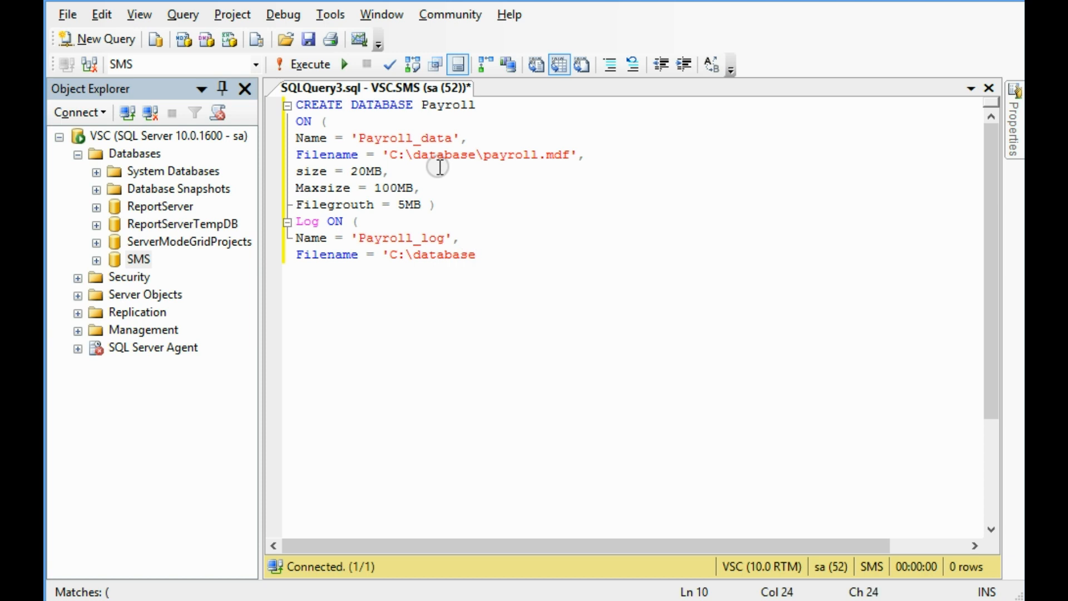
type("\\pra")
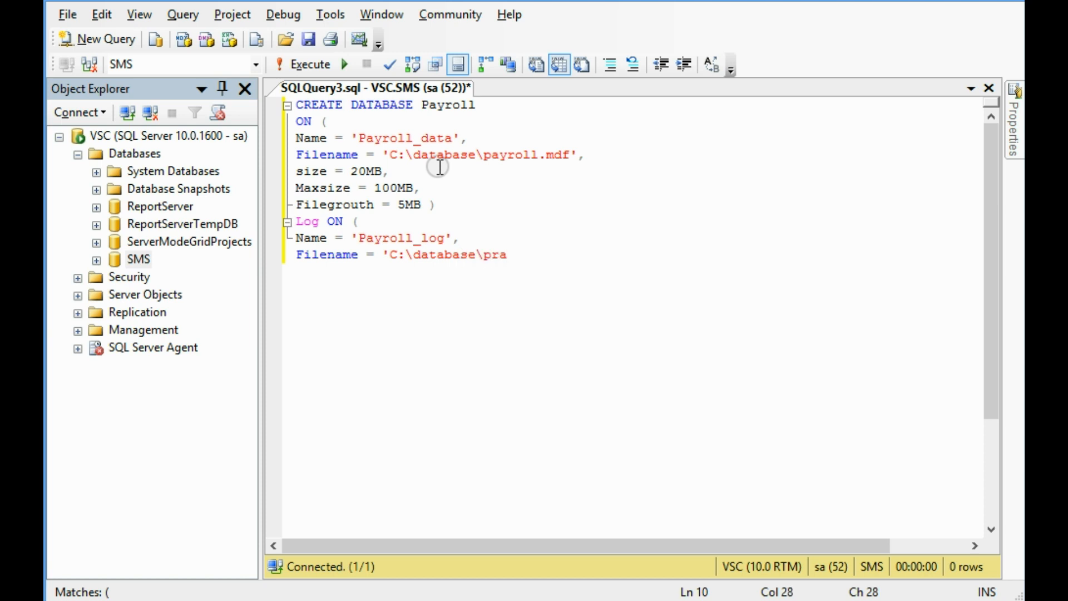
type("yroll.")
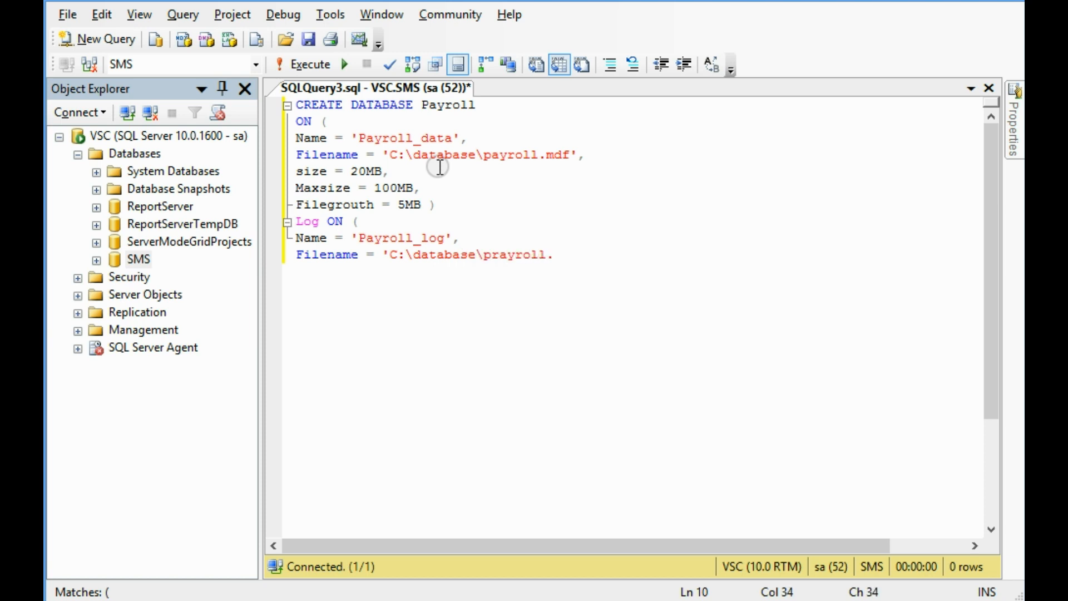
type("ldf")
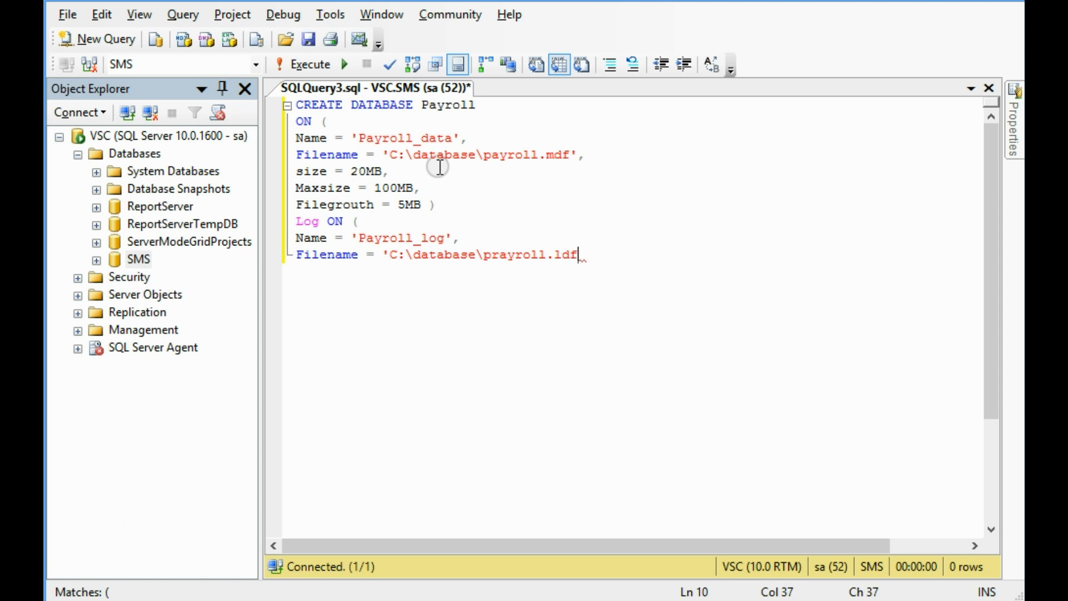
type("'")
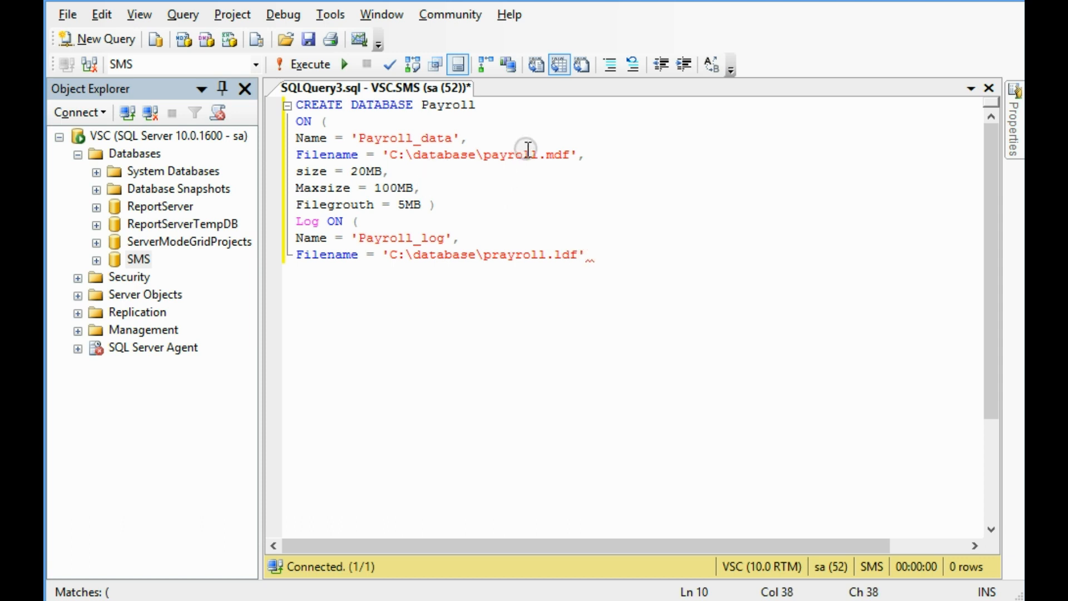
double_click(558, 155)
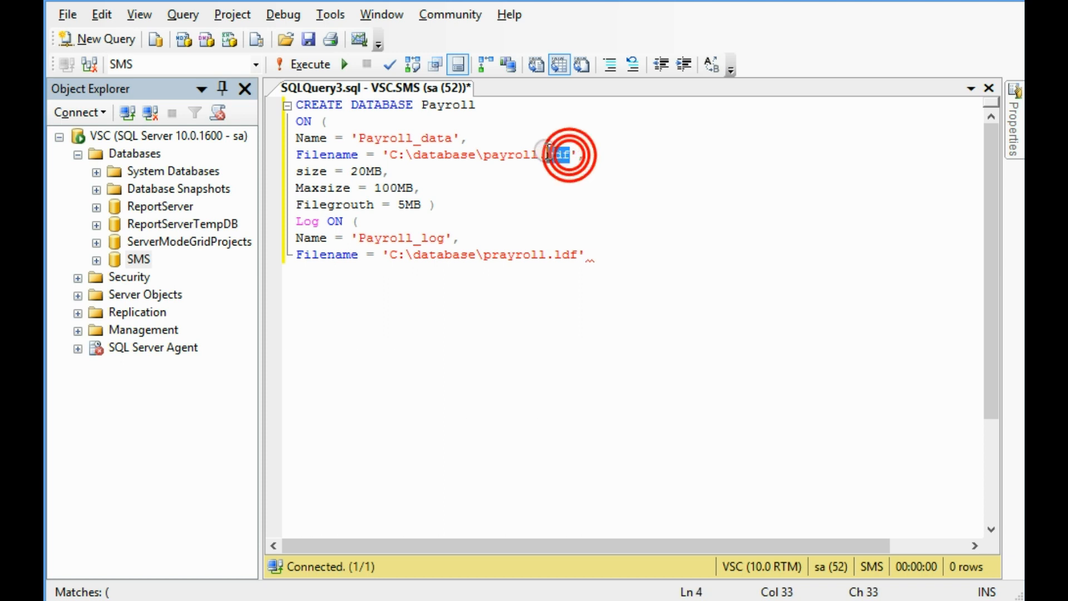
double_click(525, 155)
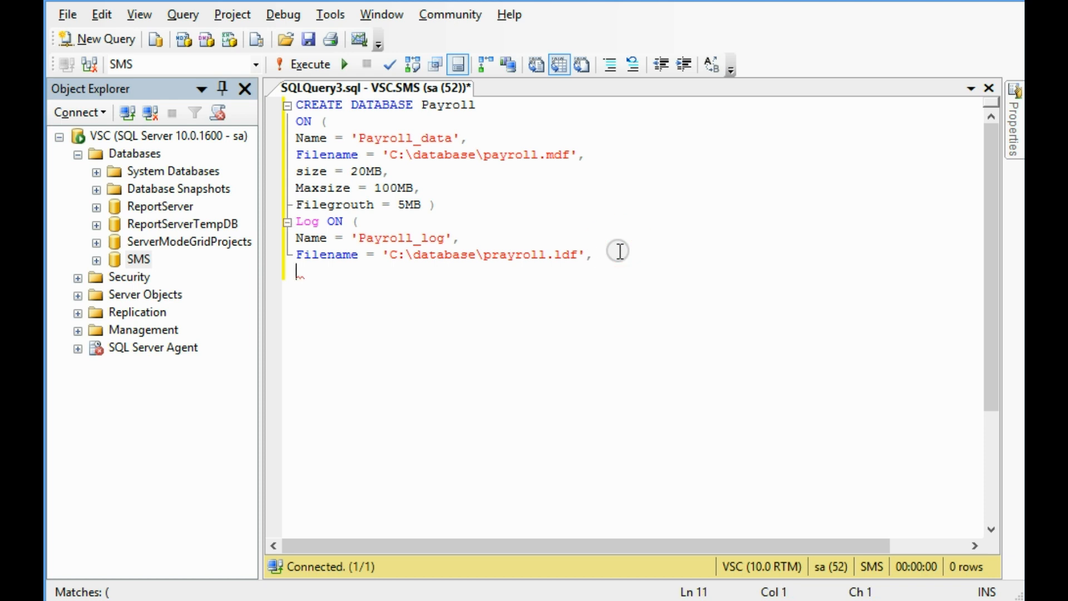
Step: Give the log file Size 10MB, Maxsize 50MB and Filegrowth 5MB, closing the clause
type("Size")
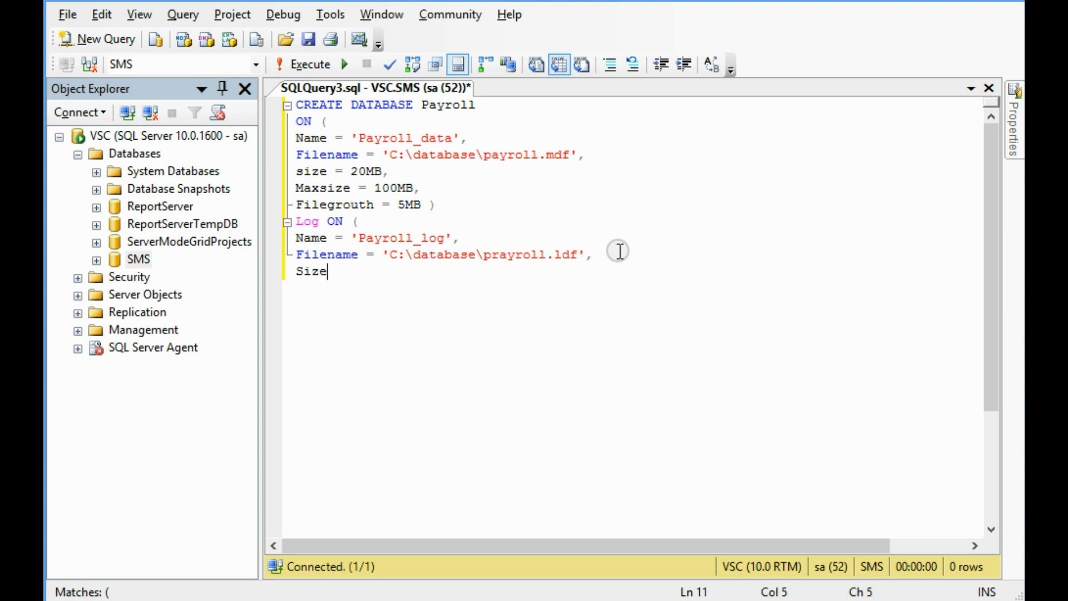
type("= '")
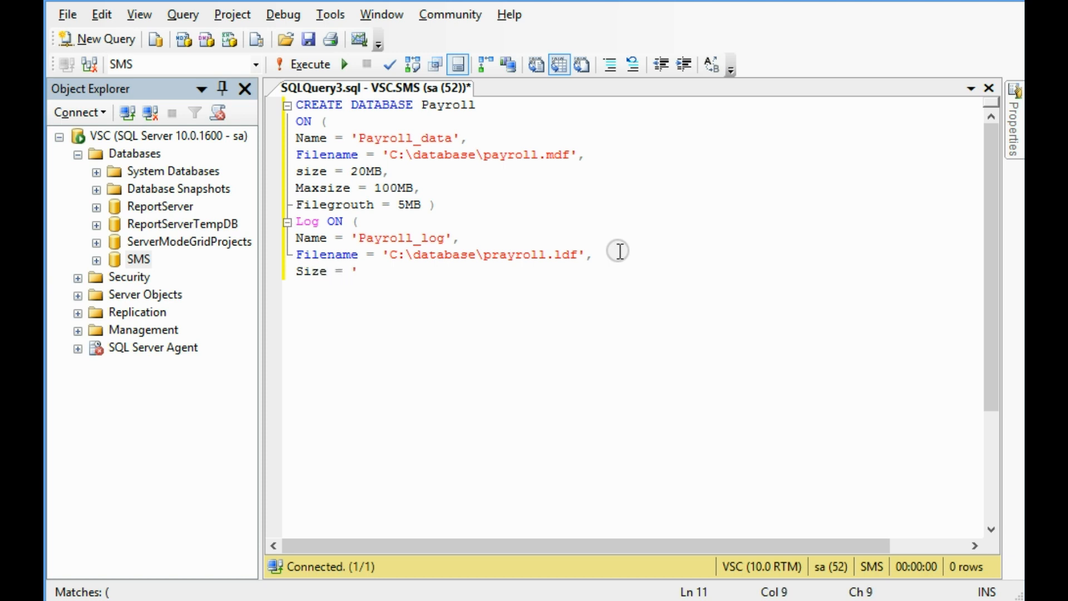
key("Backspace")
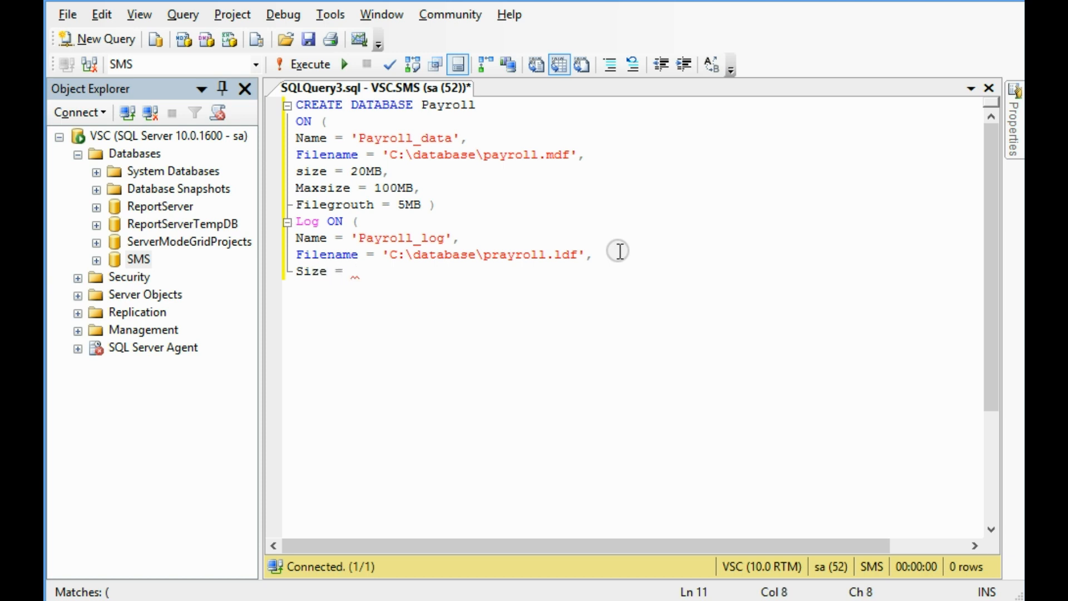
type("10")
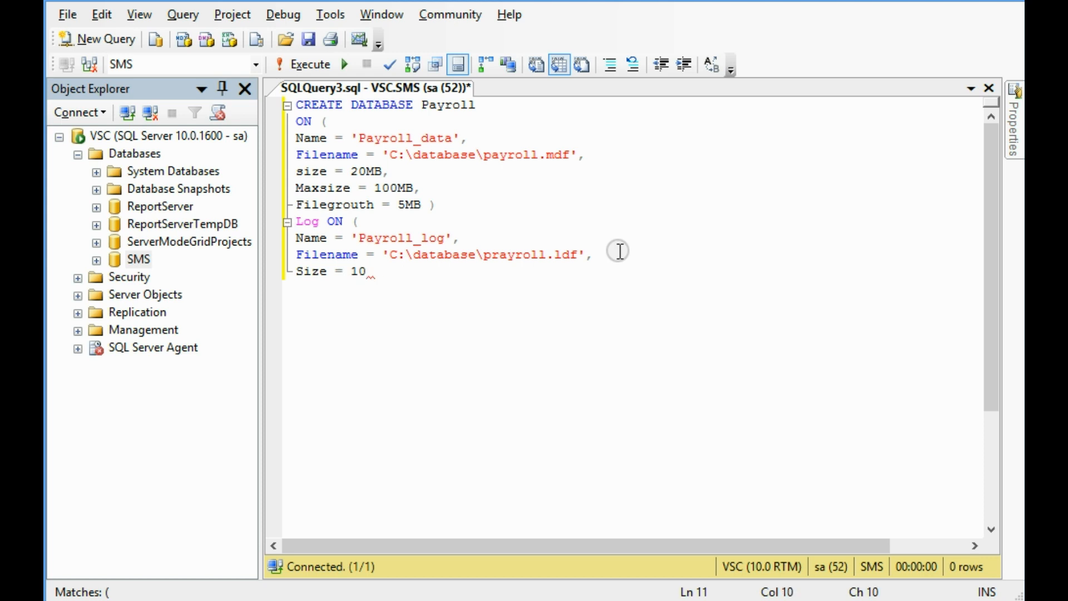
type("MB,")
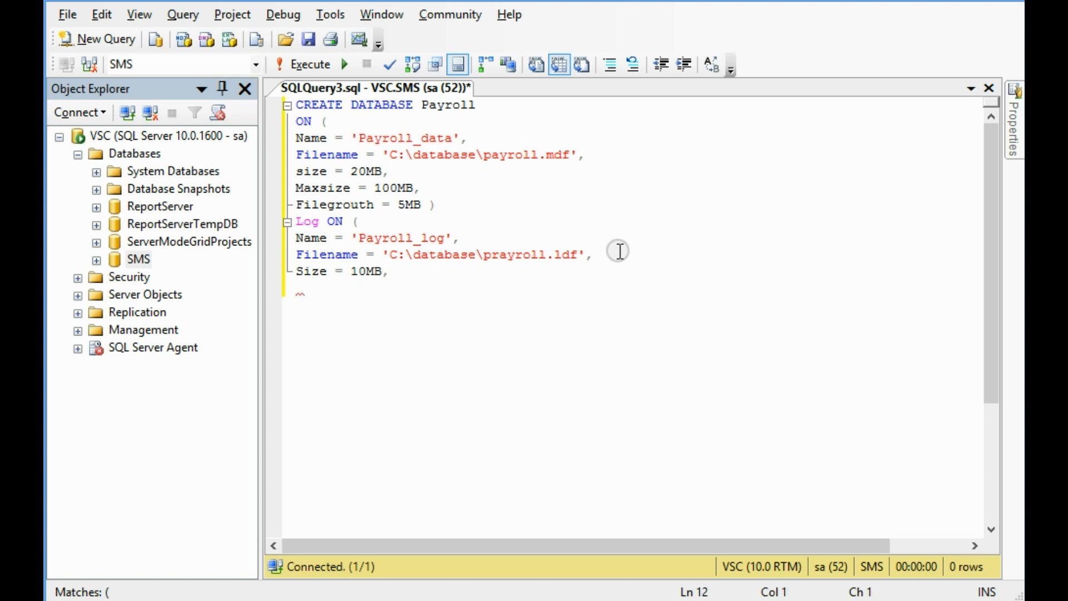
type("Ma")
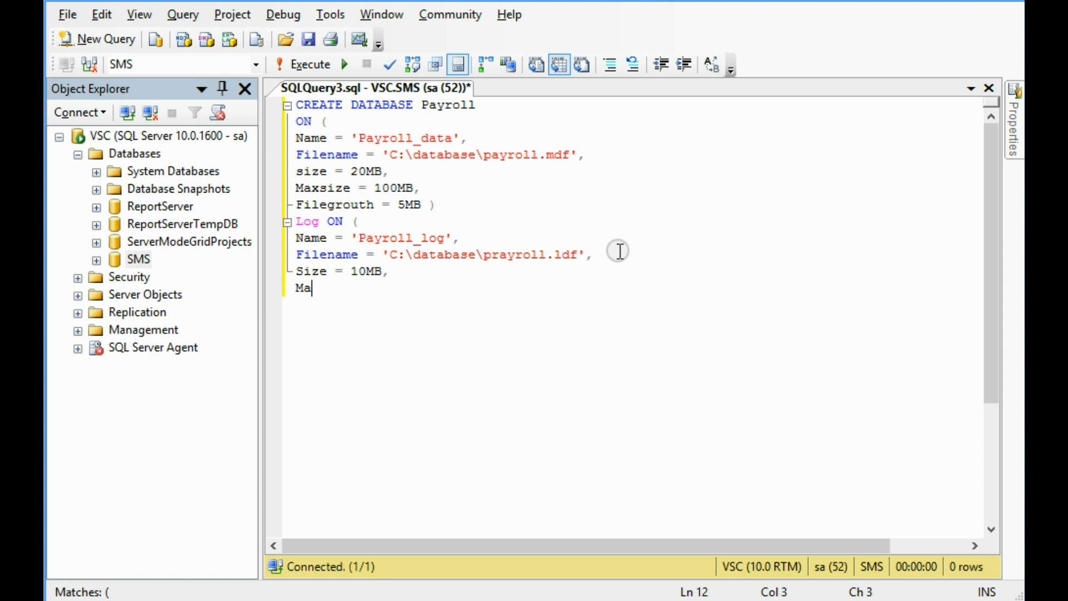
type("xsi")
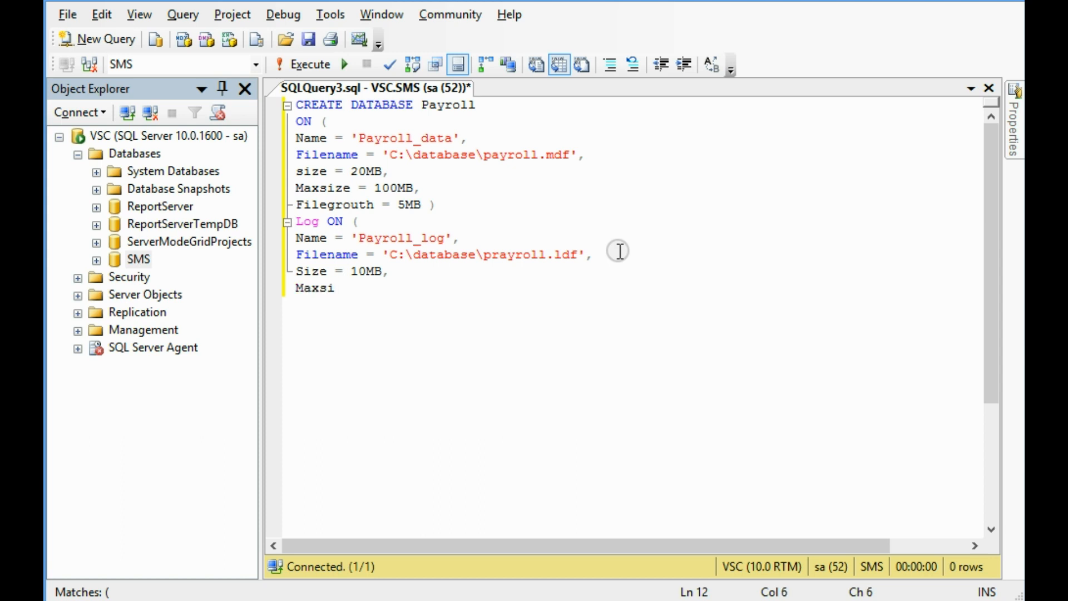
type("ze = 50MB,")
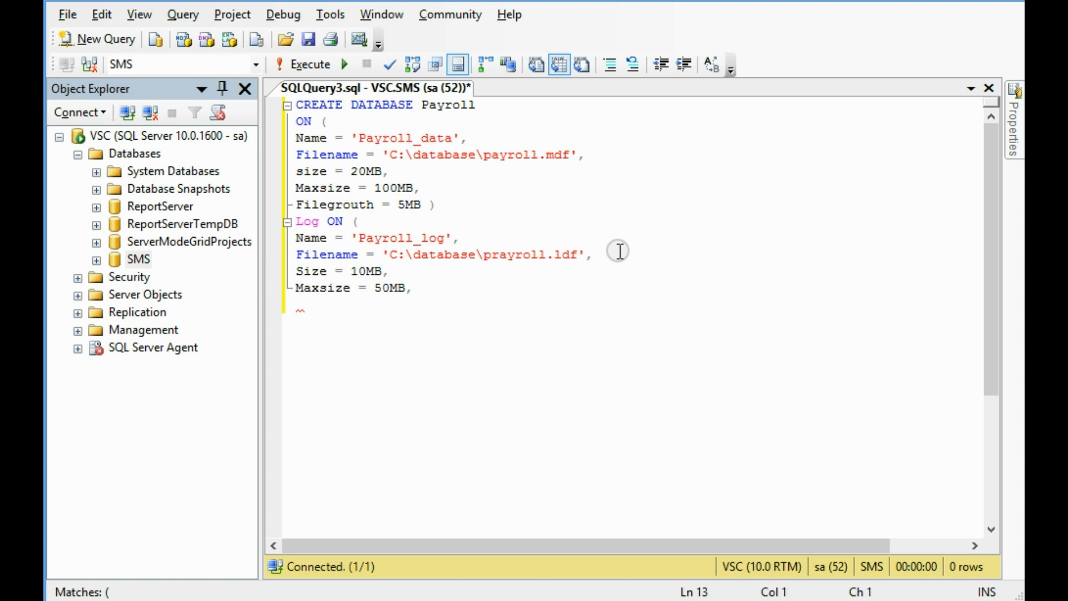
type("File")
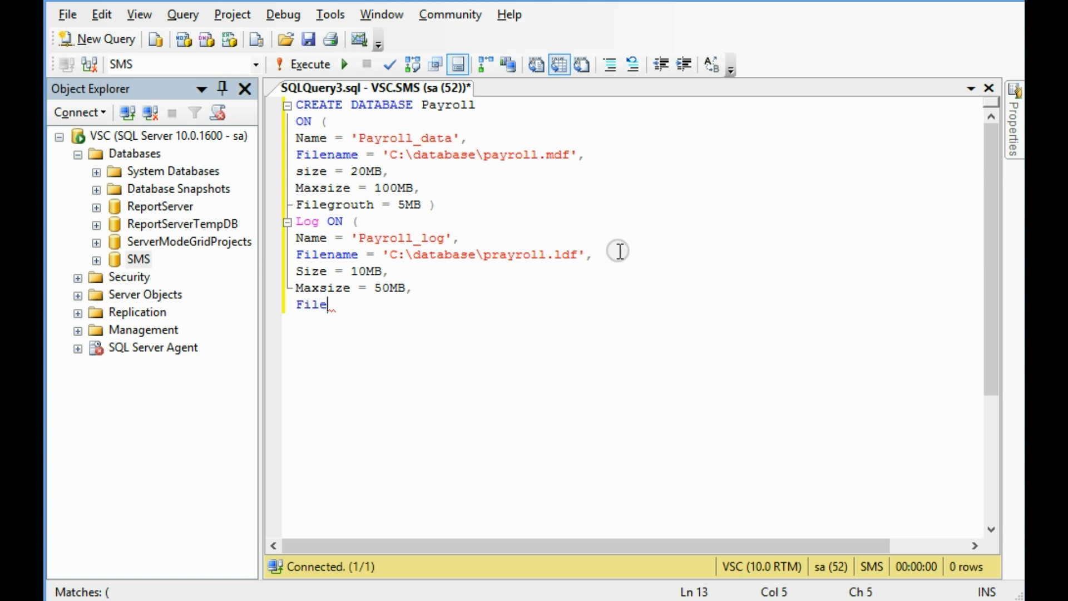
type("grou")
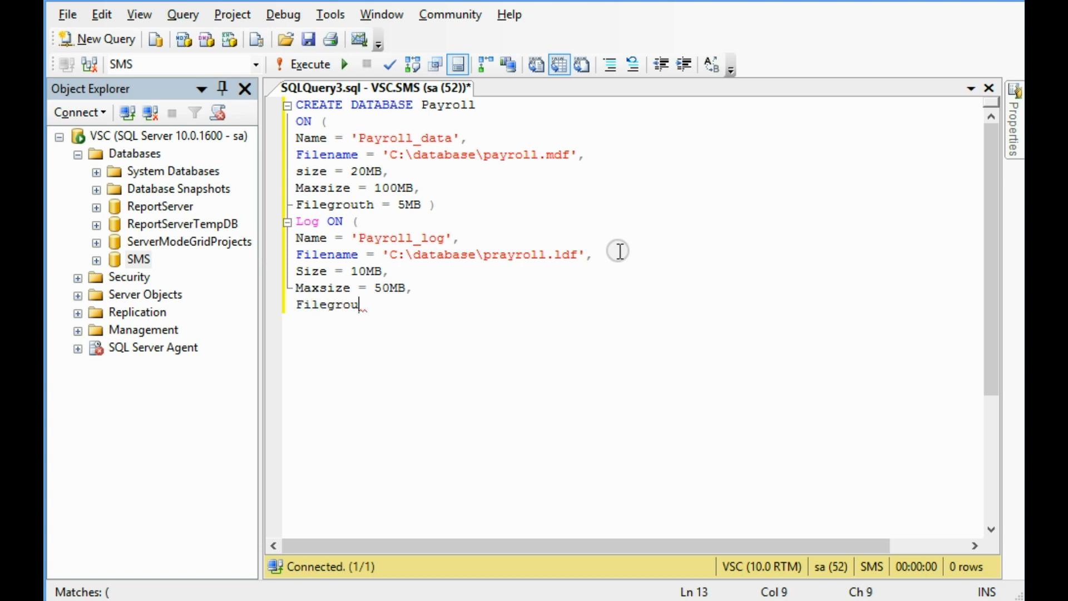
type("th =")
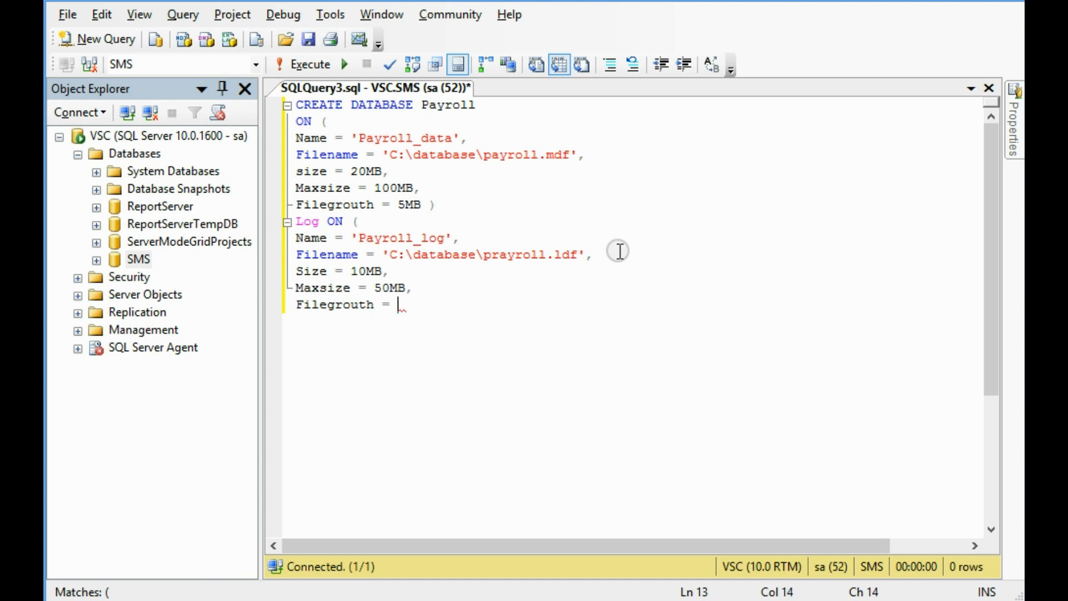
type("5MB")
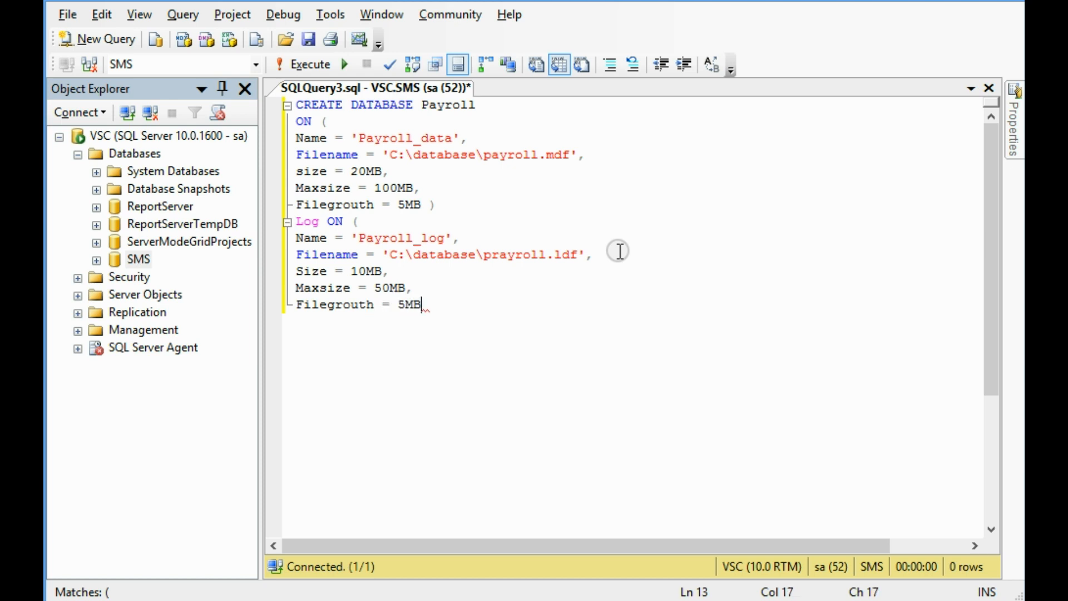
type(")")
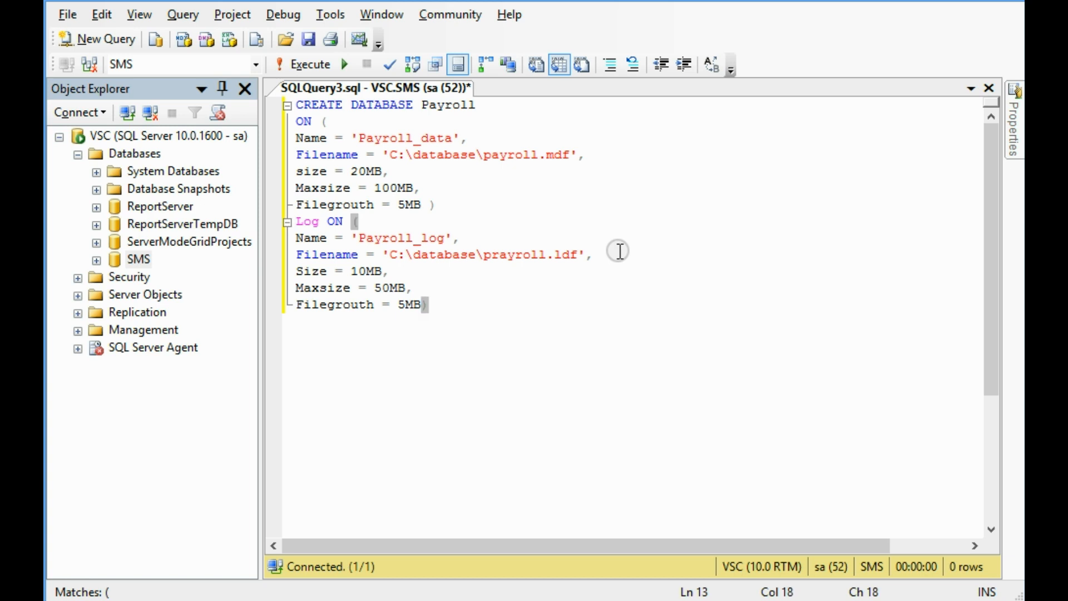
mouse_move(355, 134)
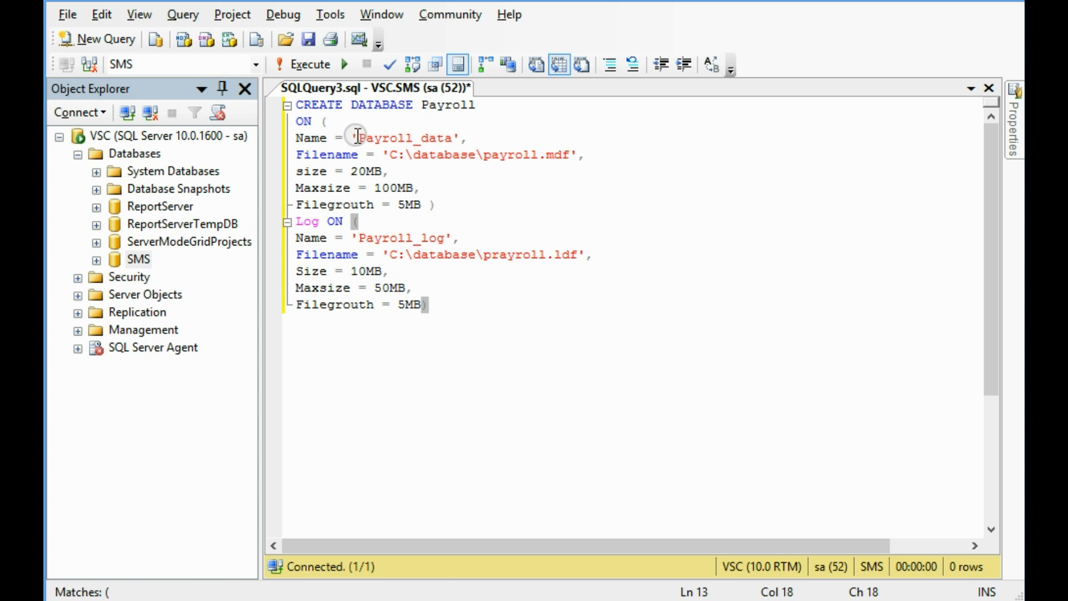
mouse_move(310, 63)
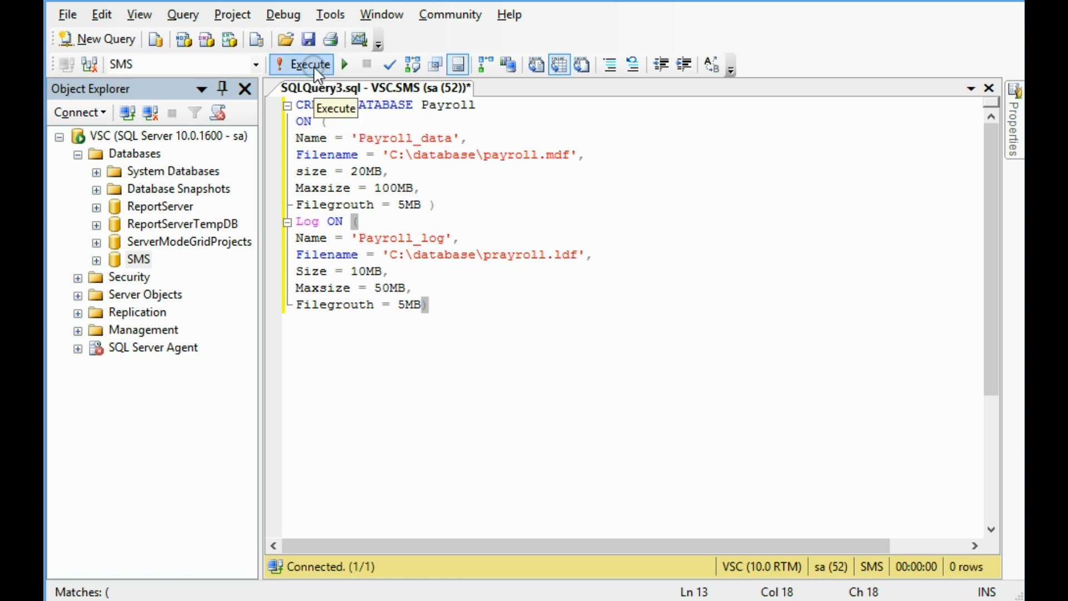
Step: Run the script, correct Filegrouth to Filegrowth at the error, and rerun successfully
left_click(309, 64)
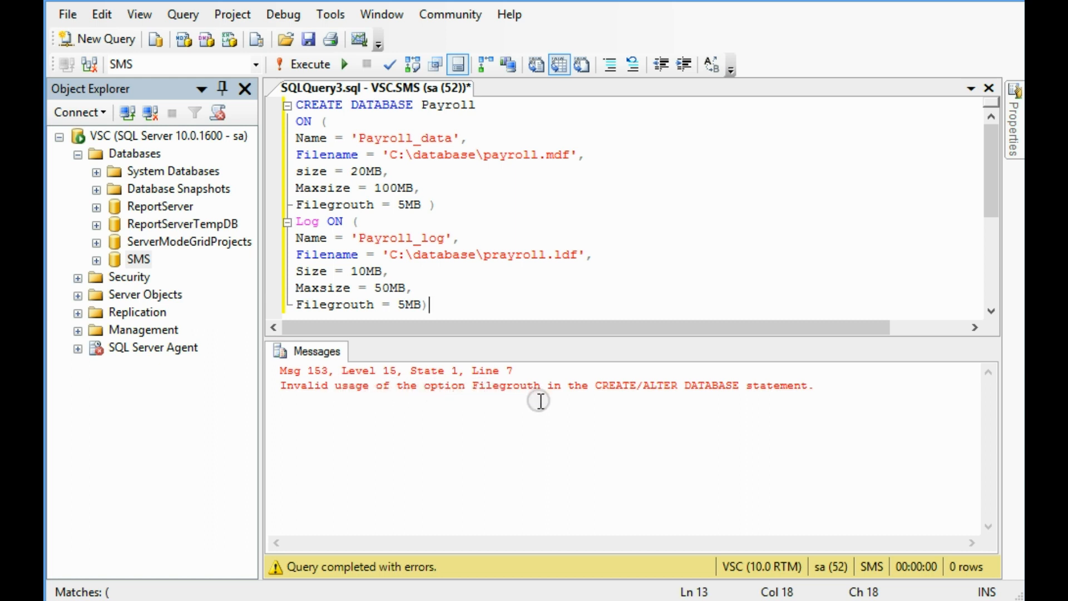
double_click(504, 385)
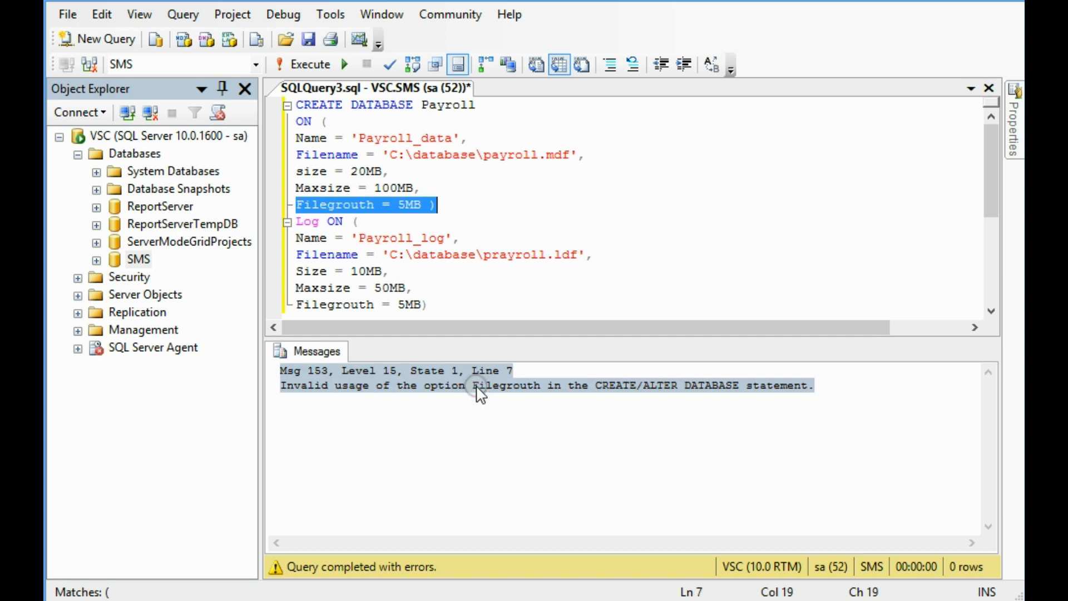
left_click(385, 225)
type("w")
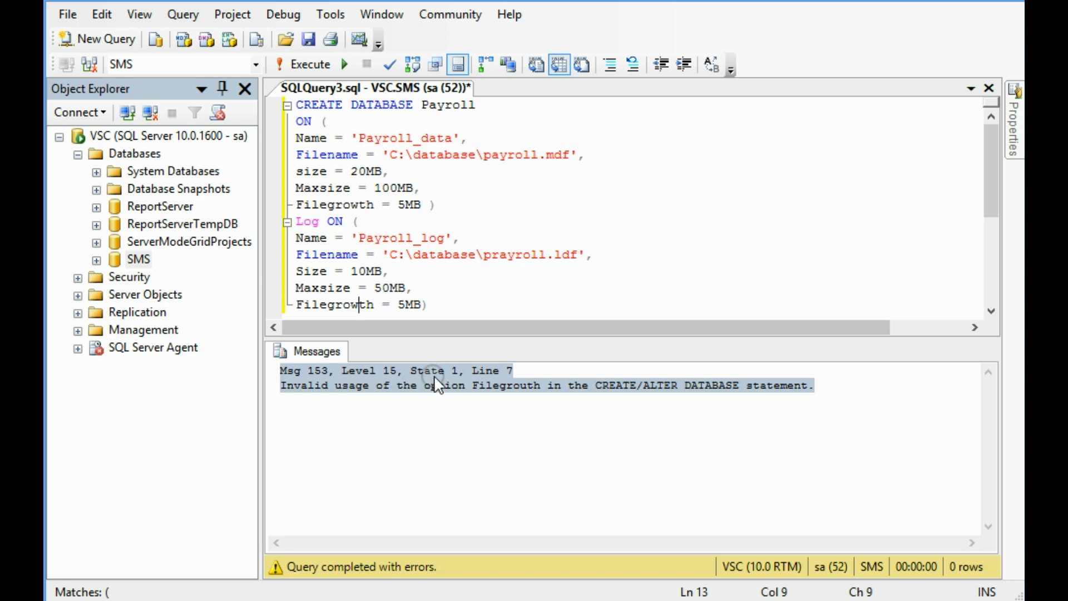
left_click(303, 64)
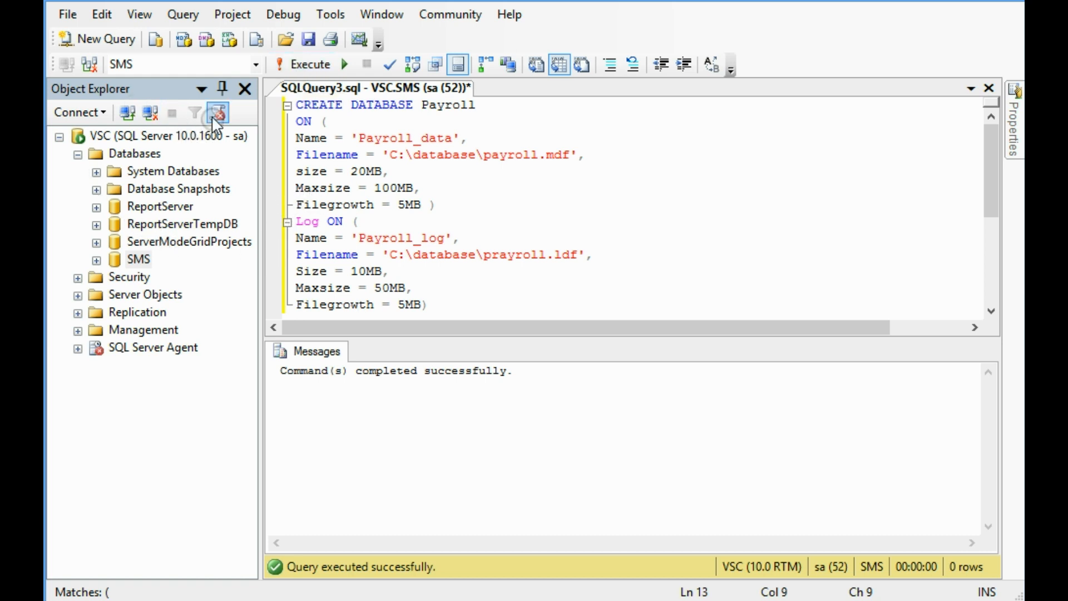
Step: Refresh Object Explorer and expand the new Payroll database node
left_click(218, 113)
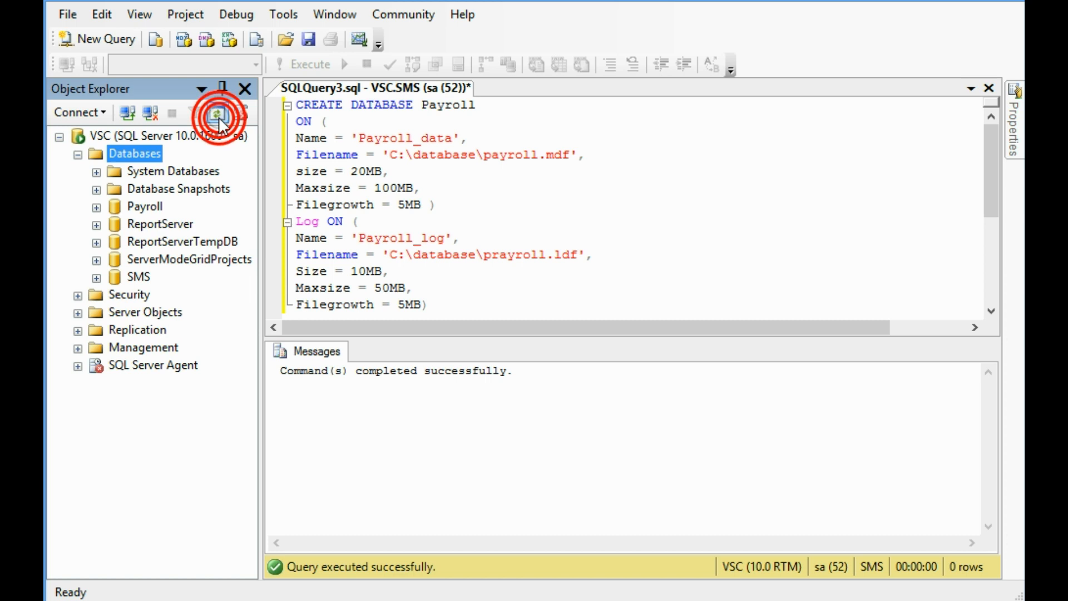
left_click(96, 206)
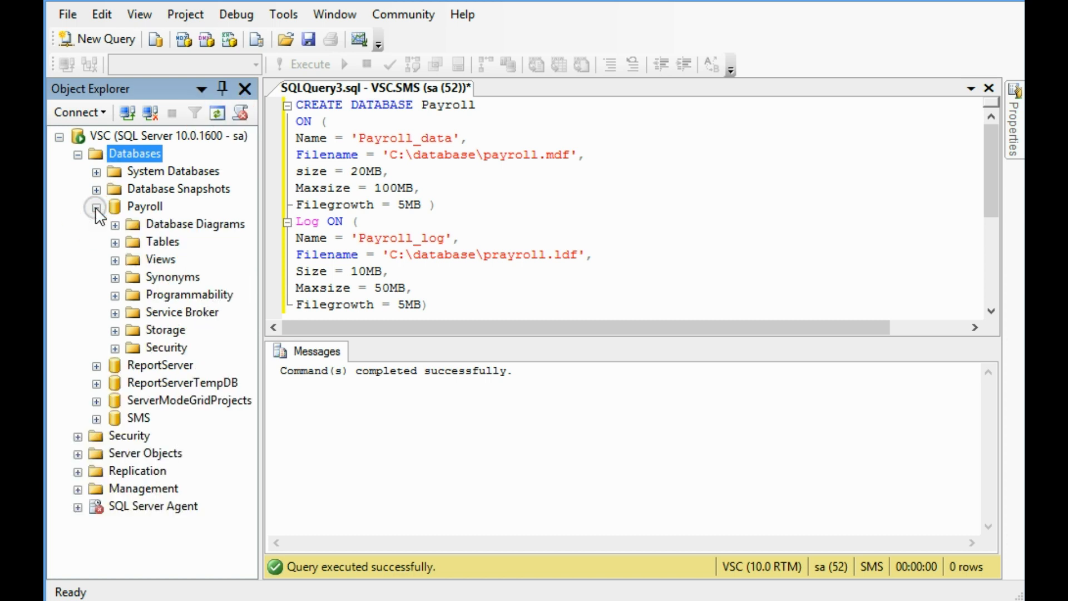
left_click(97, 206)
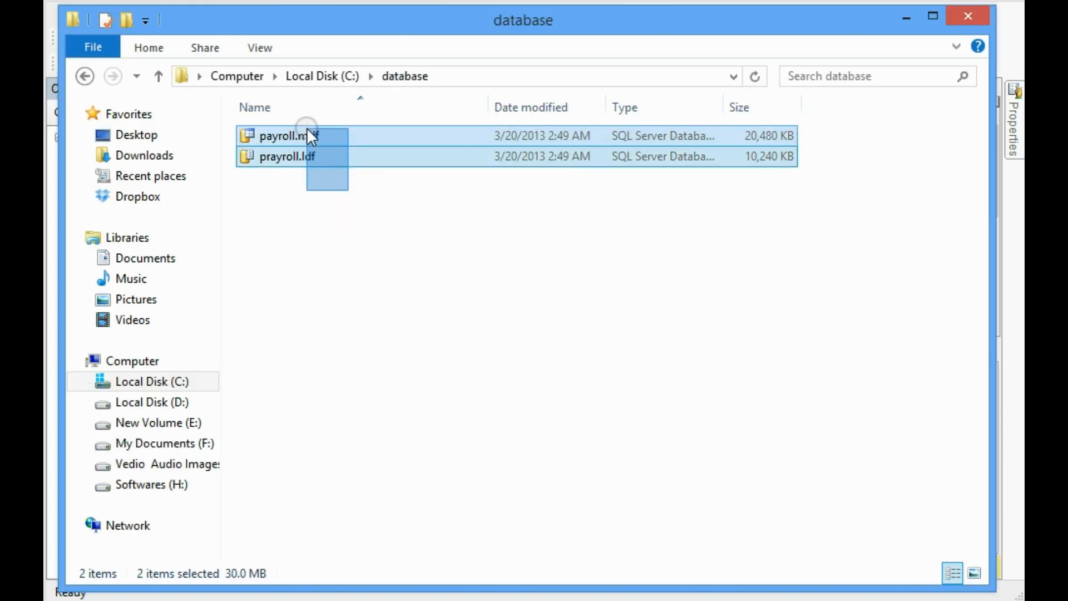
Step: View payroll.mdf and prayroll.ldf in the C:\database folder
left_click(286, 156)
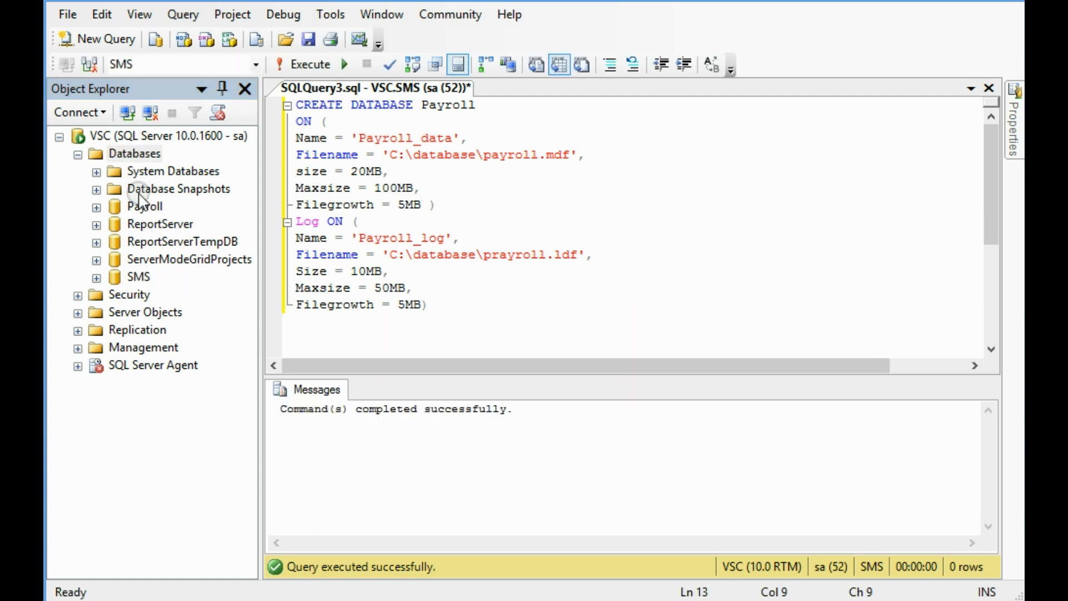
right_click(135, 152)
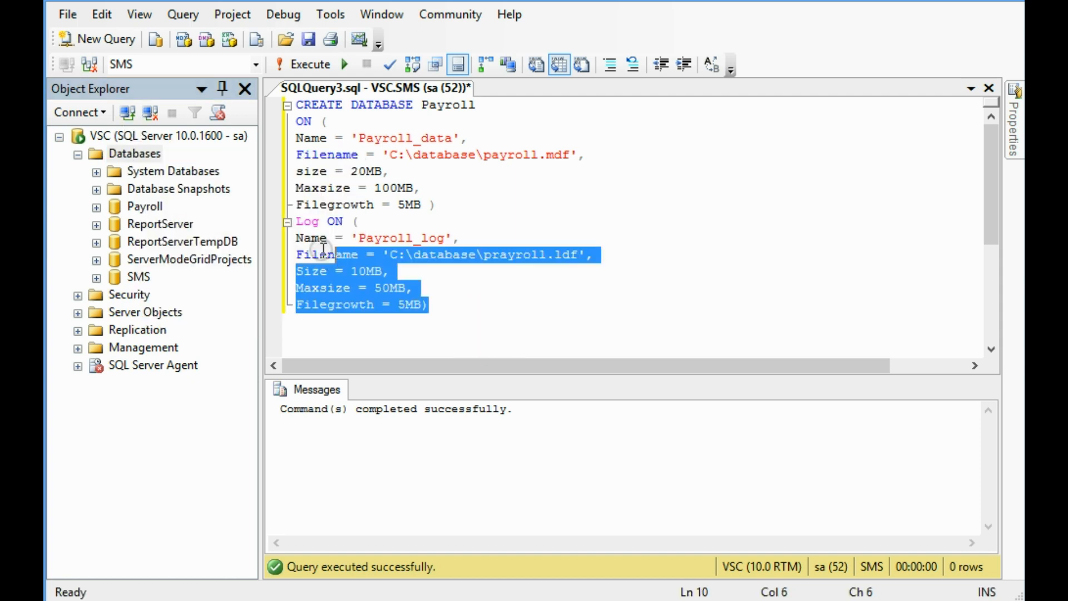
key("ctrl+a")
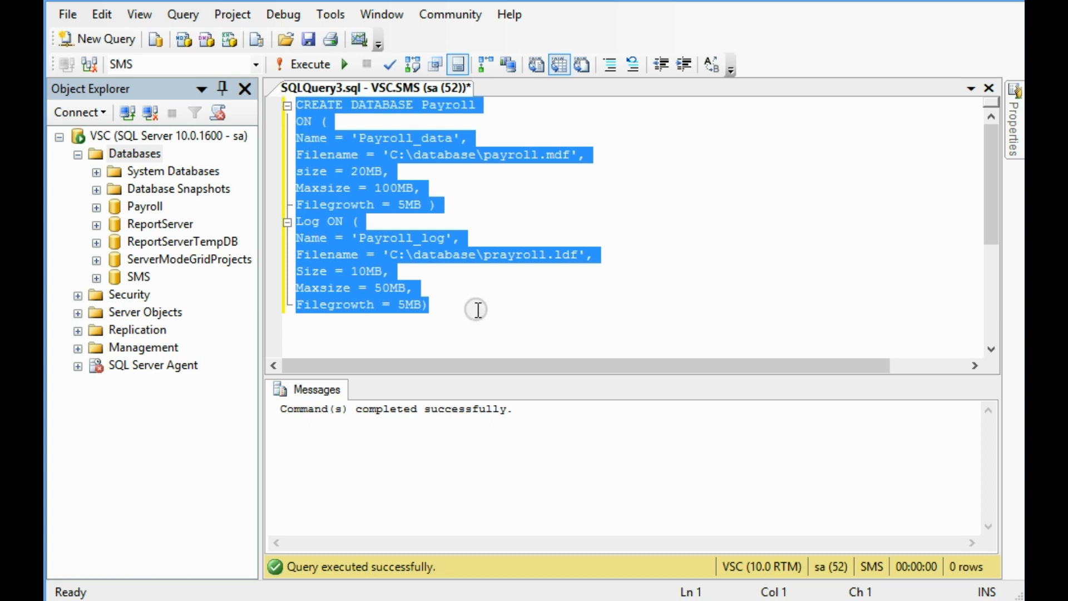
left_click(476, 304)
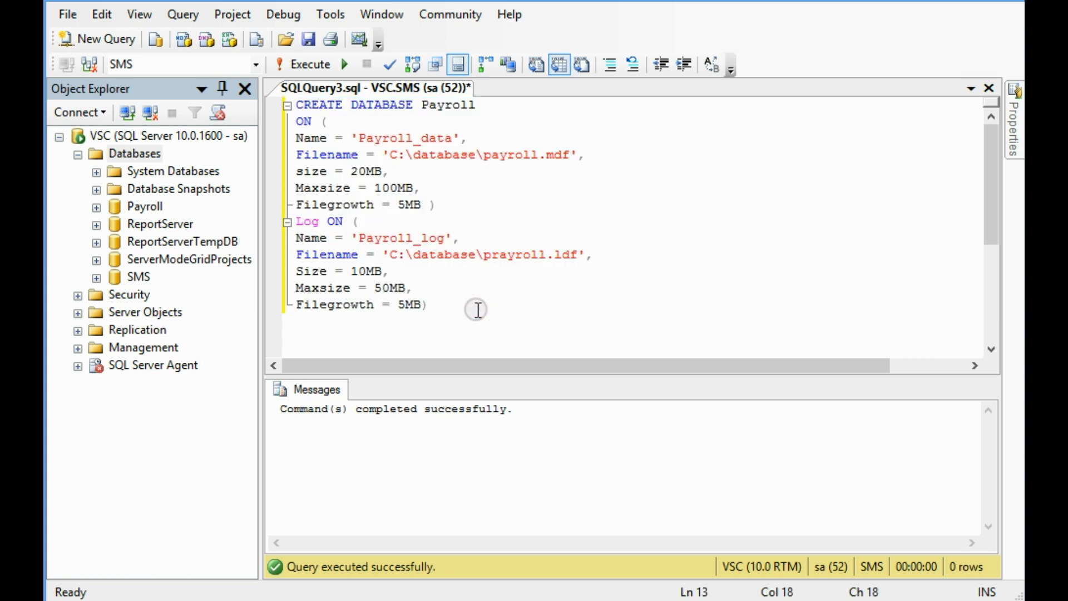